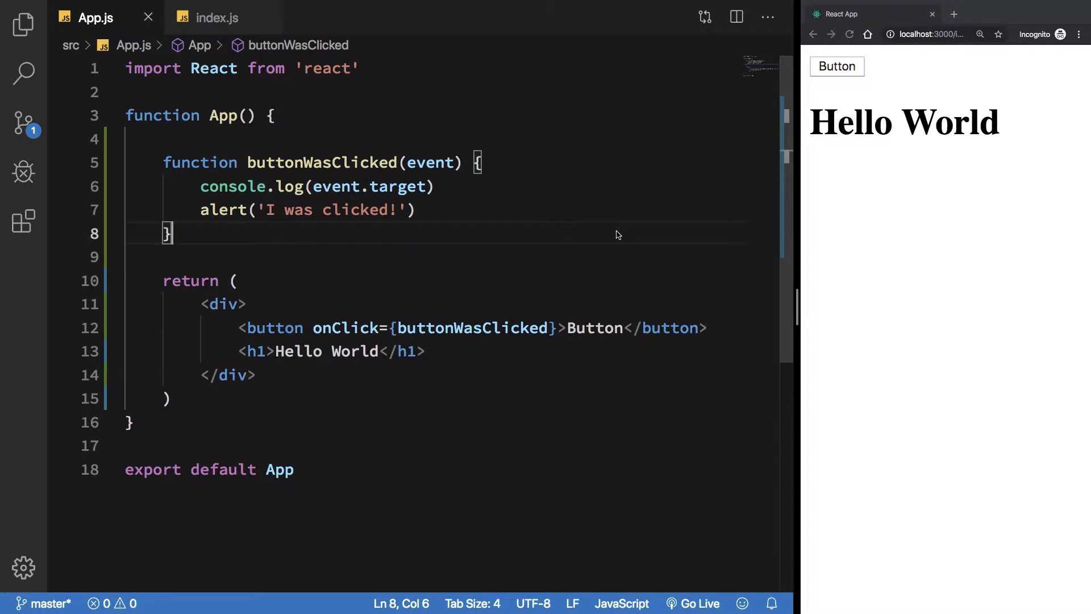
Test the alert handler in the browser, then make the h1 render {counter} instead of Hello World.
double_click(329, 210)
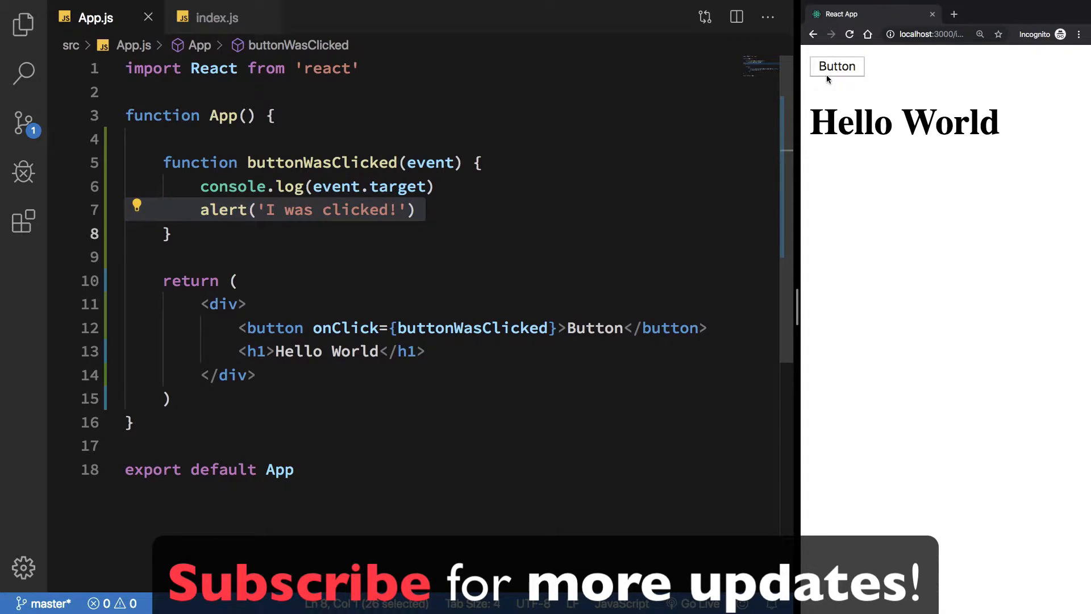
click(837, 66)
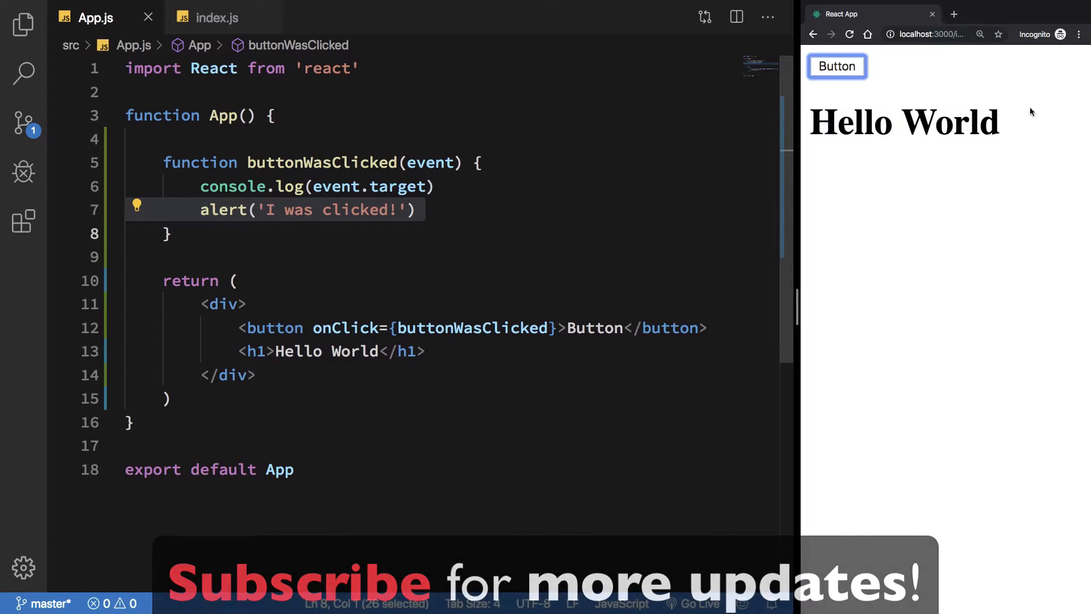
click(375, 257)
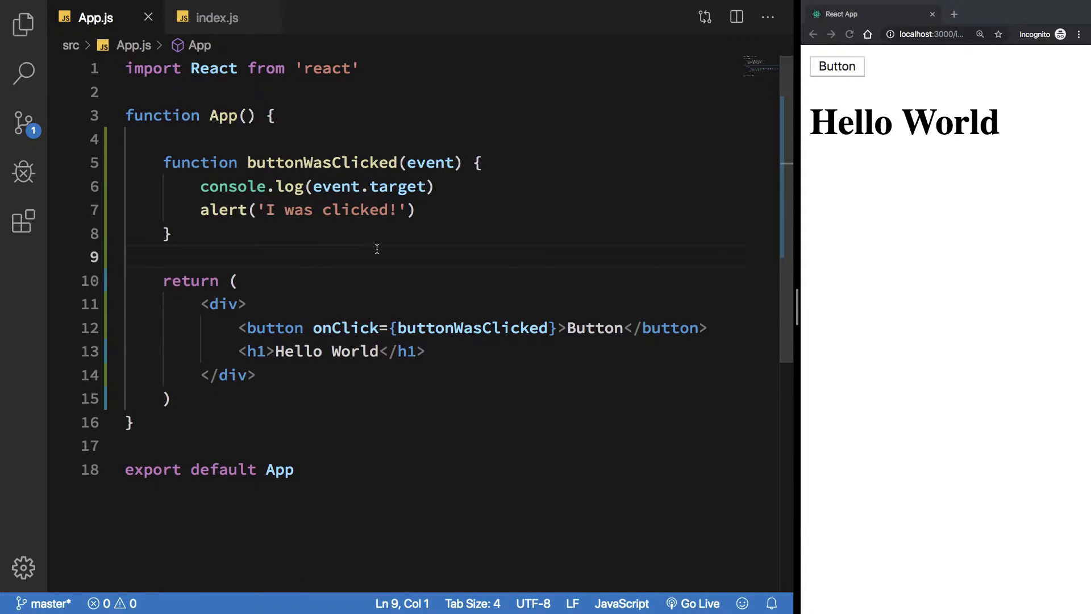
click(361, 350)
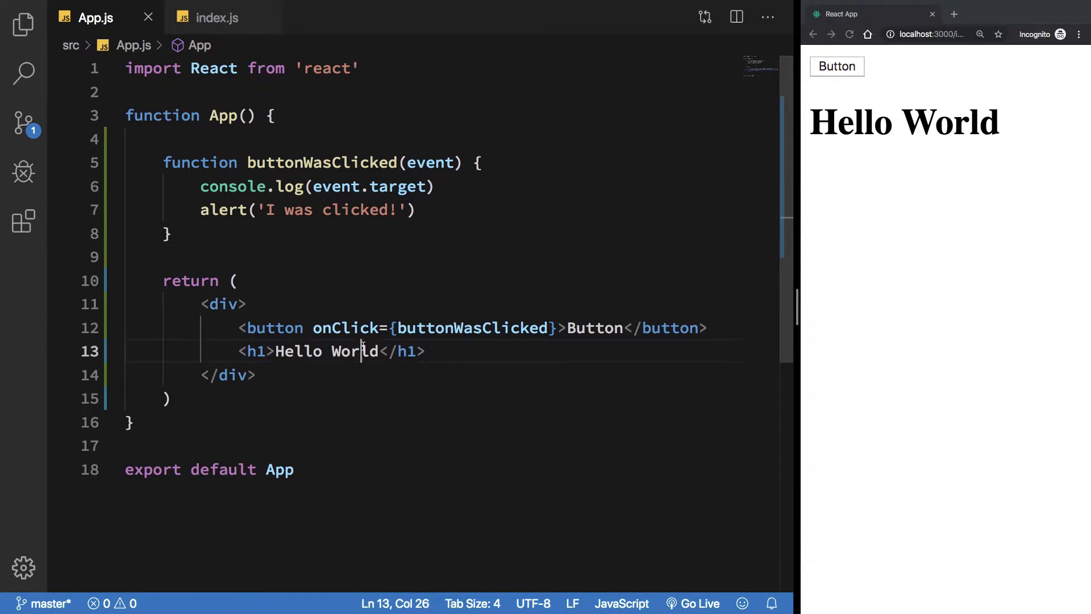
double_click(299, 351)
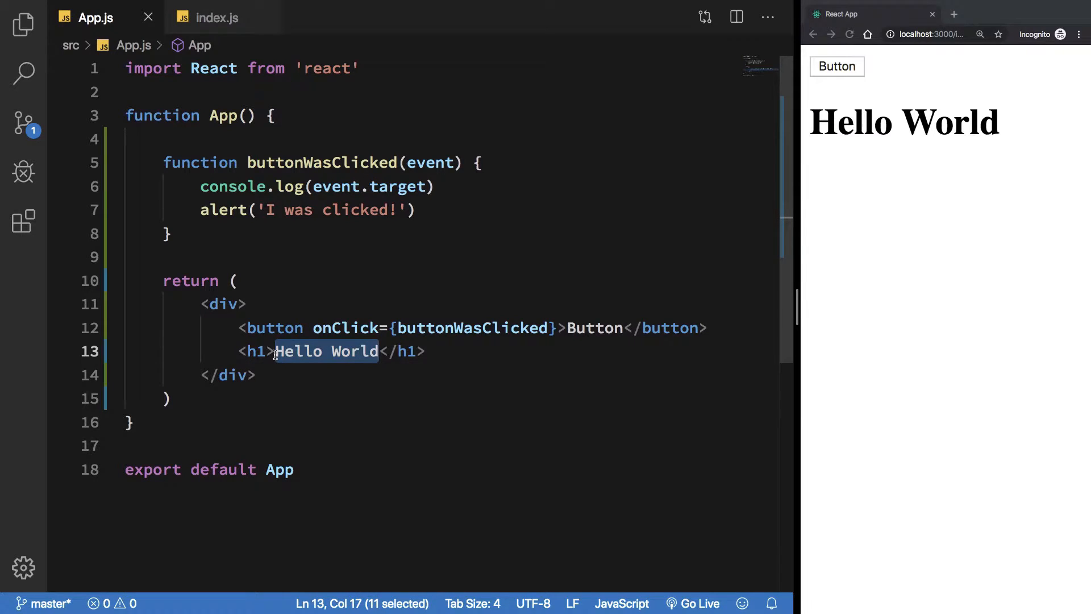
text({counter})
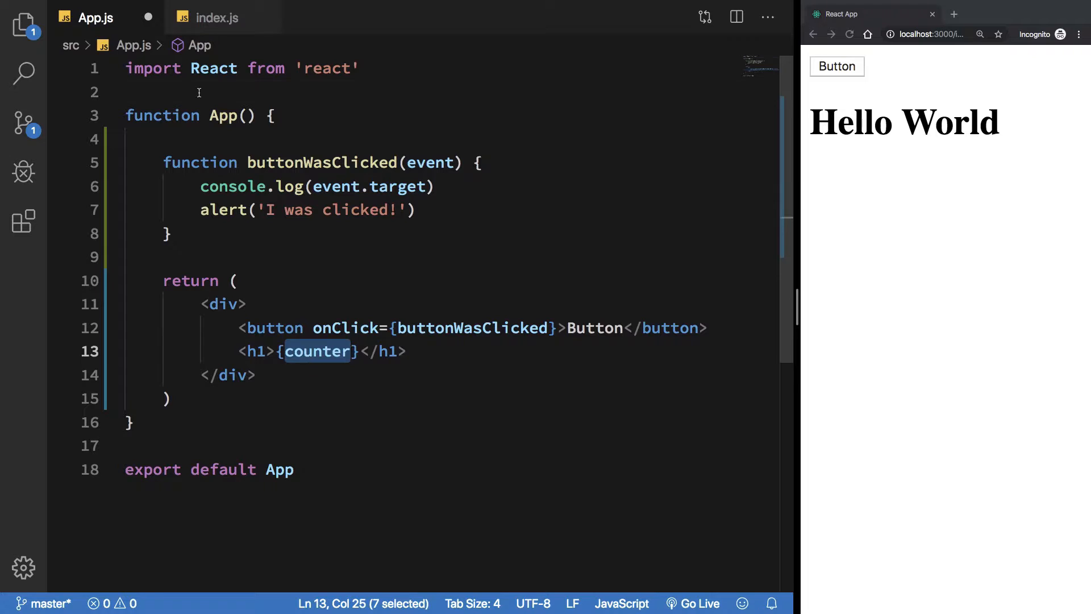
Declare 'let counter = 0' above App and select the handler body for replacement.
text(let counter = 0)
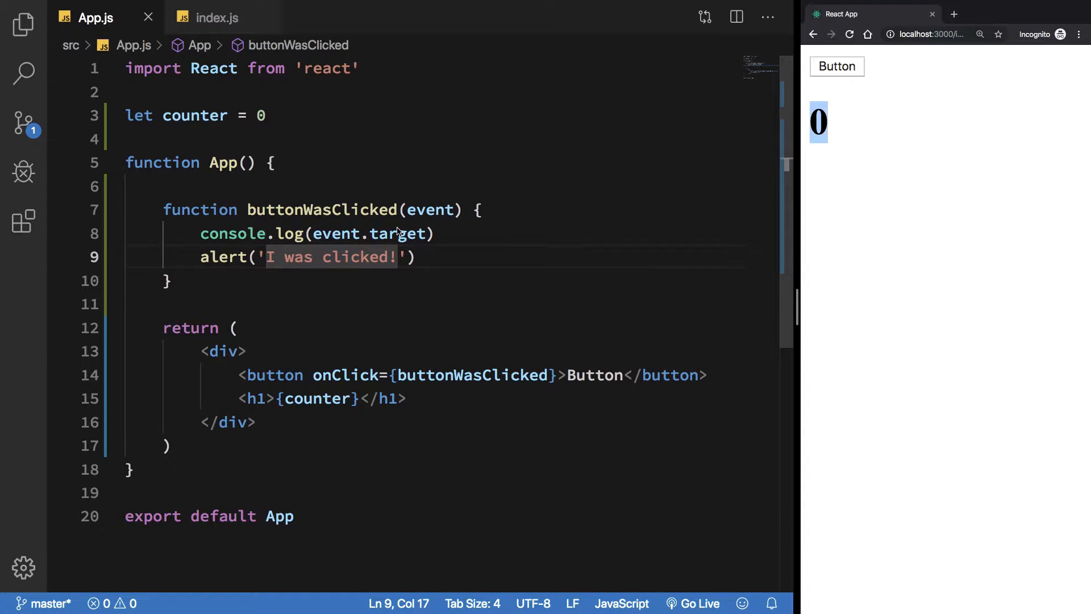
triple_click(306, 257)
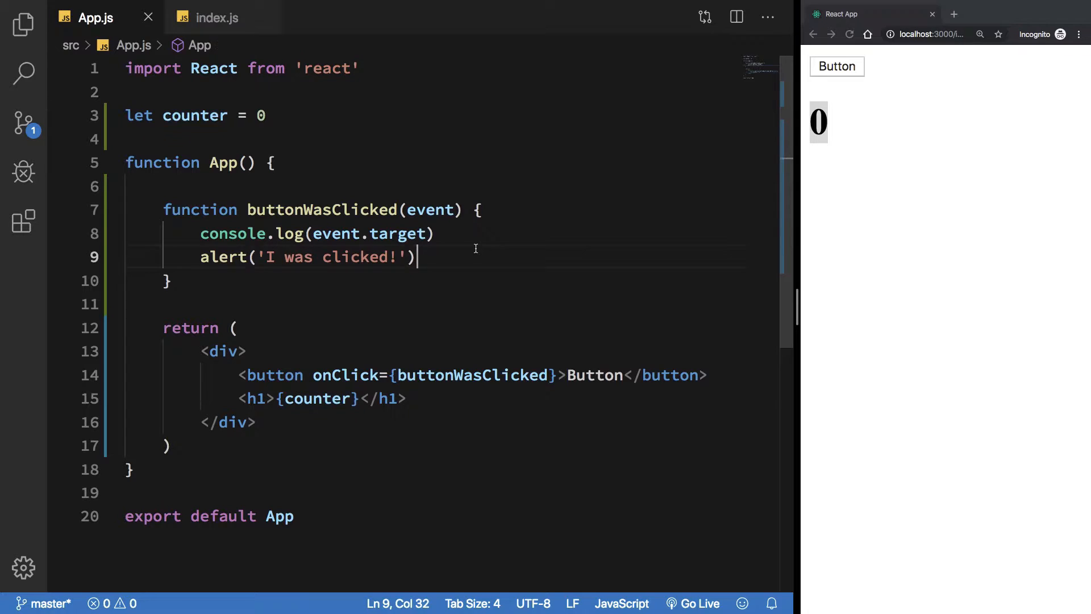
drag(201, 233, 418, 256)
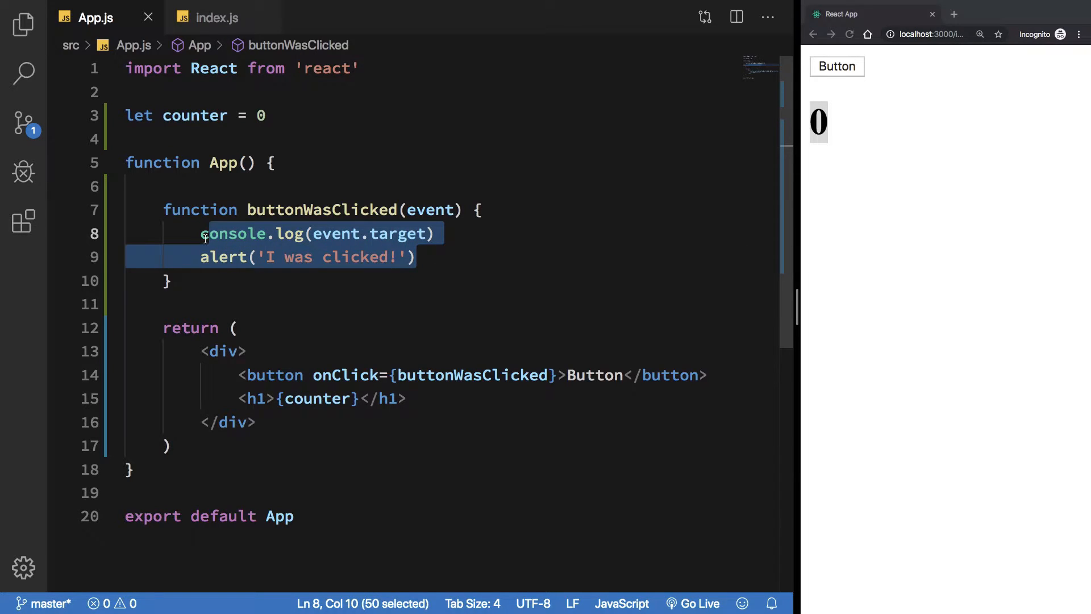
Make the handler body just counter++, test Button in the browser, and remove the event parameter.
text(counter++)
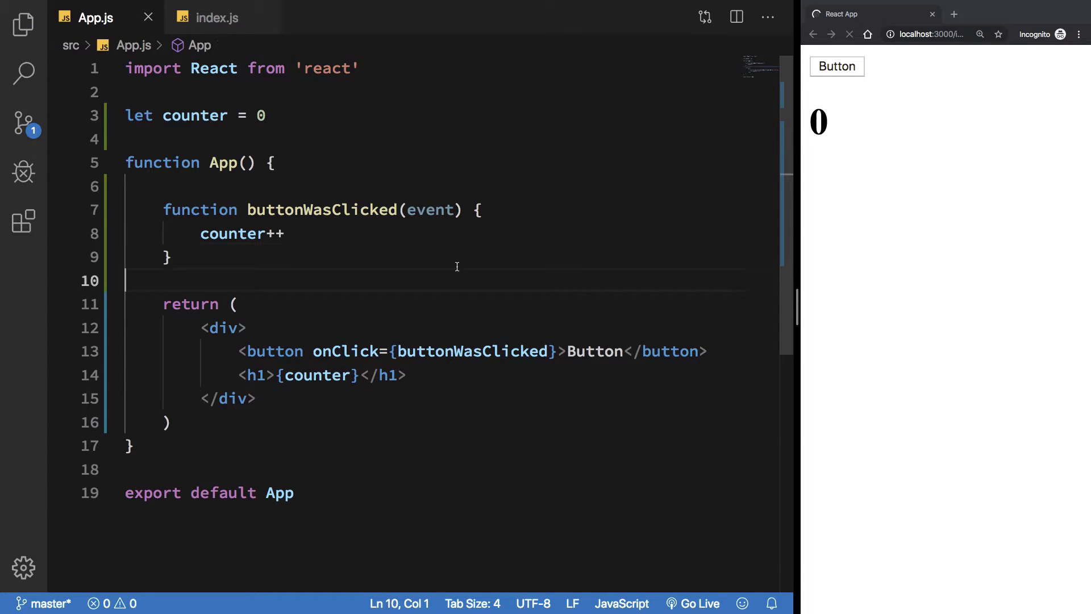
click(836, 66)
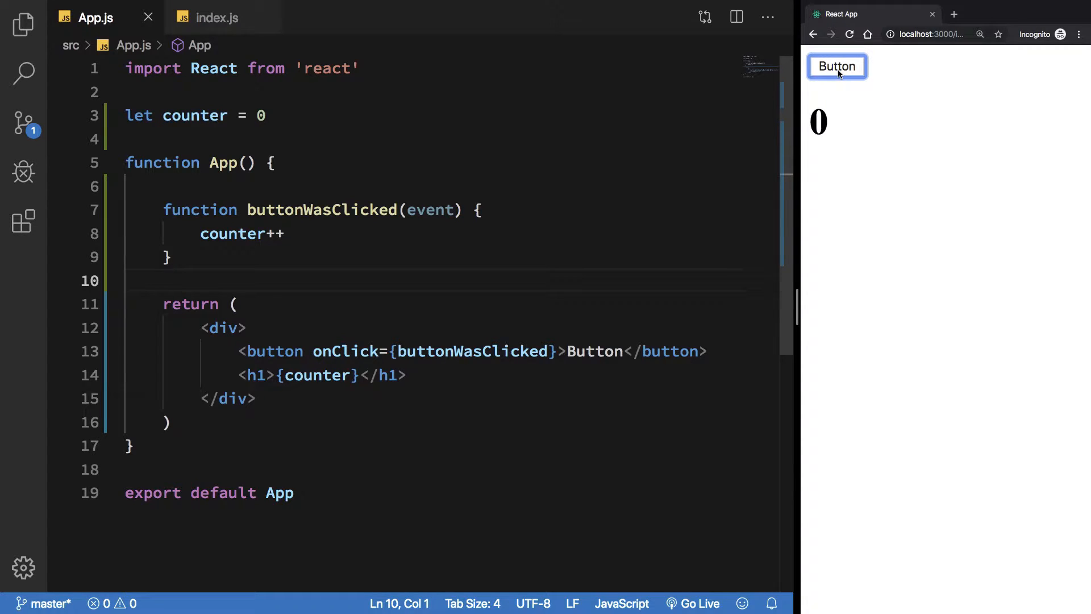
click(345, 239)
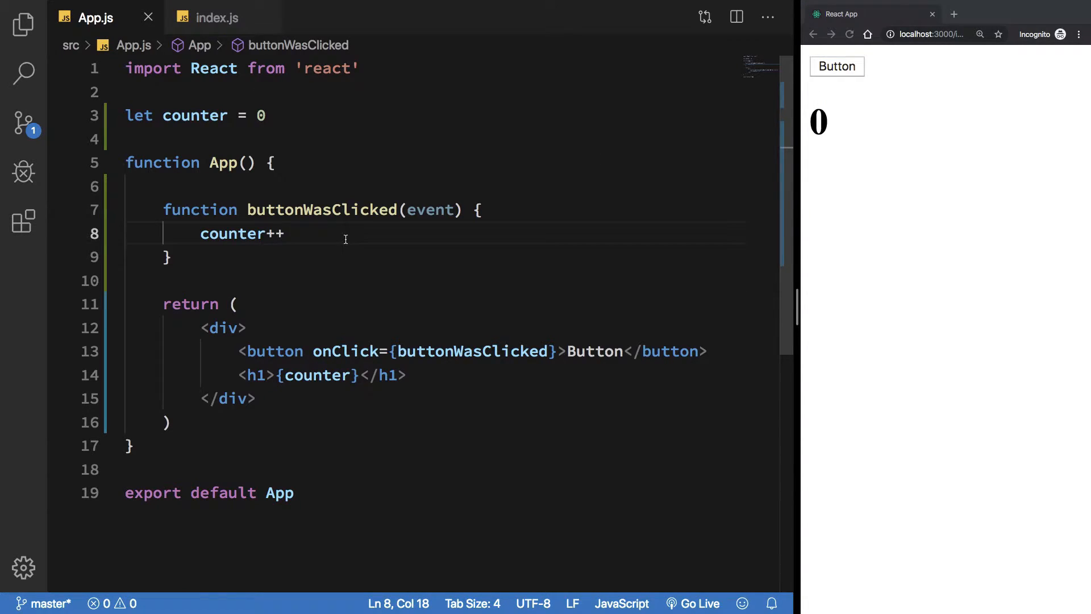
double_click(430, 209)
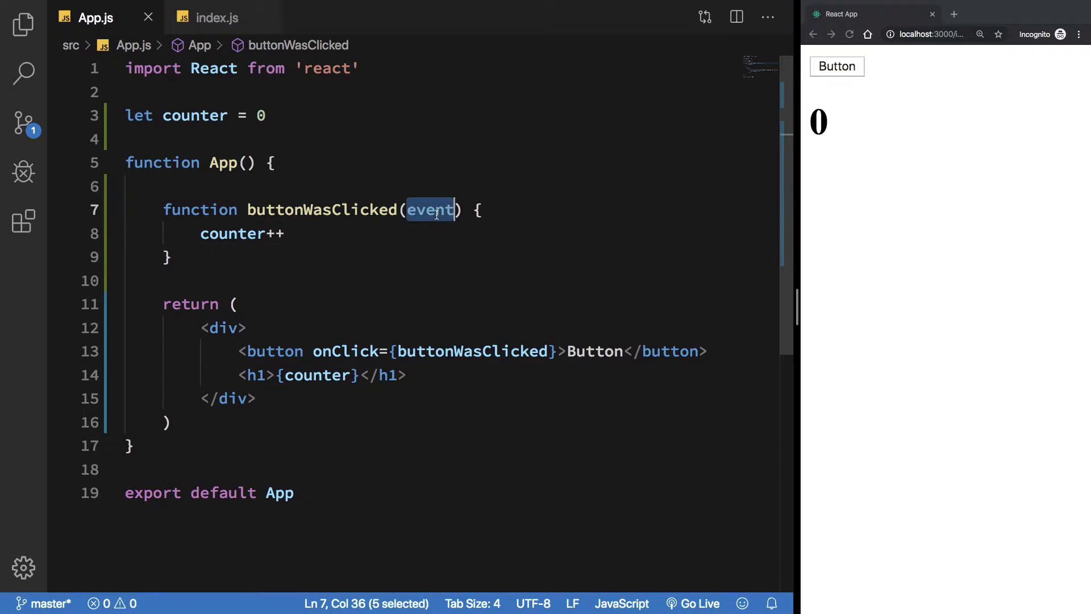
key(Delete)
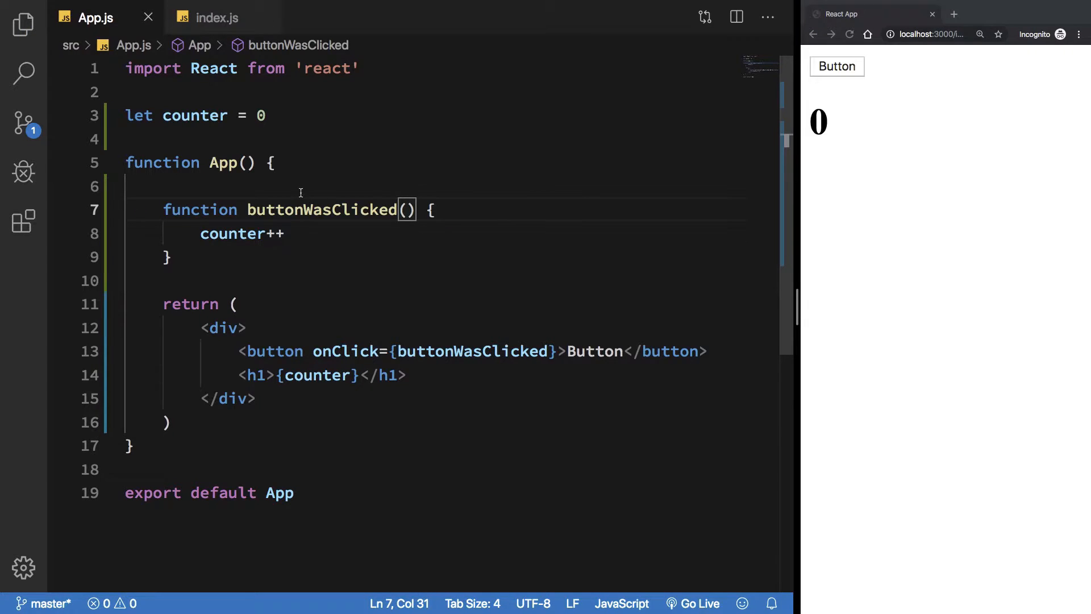
Review the handler body and the counter++ statement before removing the top-level counter.
double_click(232, 233)
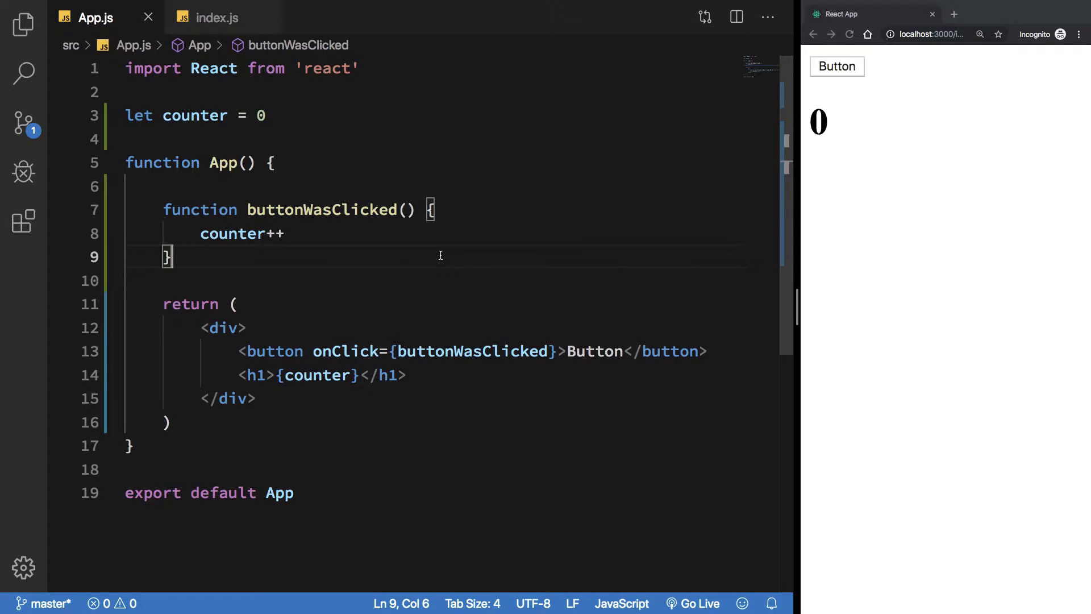
drag(434, 210, 170, 257)
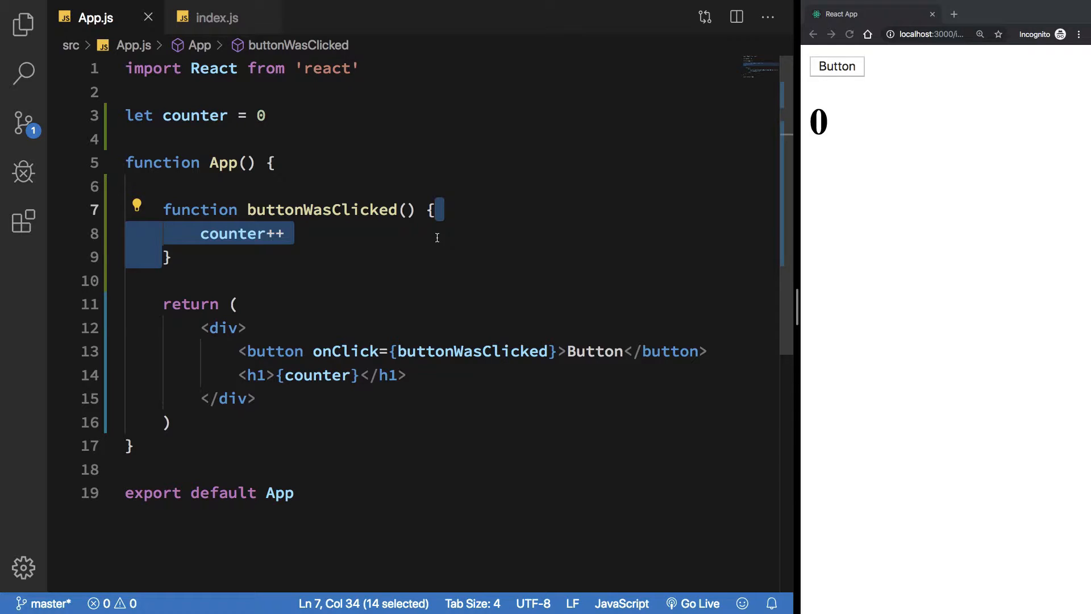
mouse_move(438, 329)
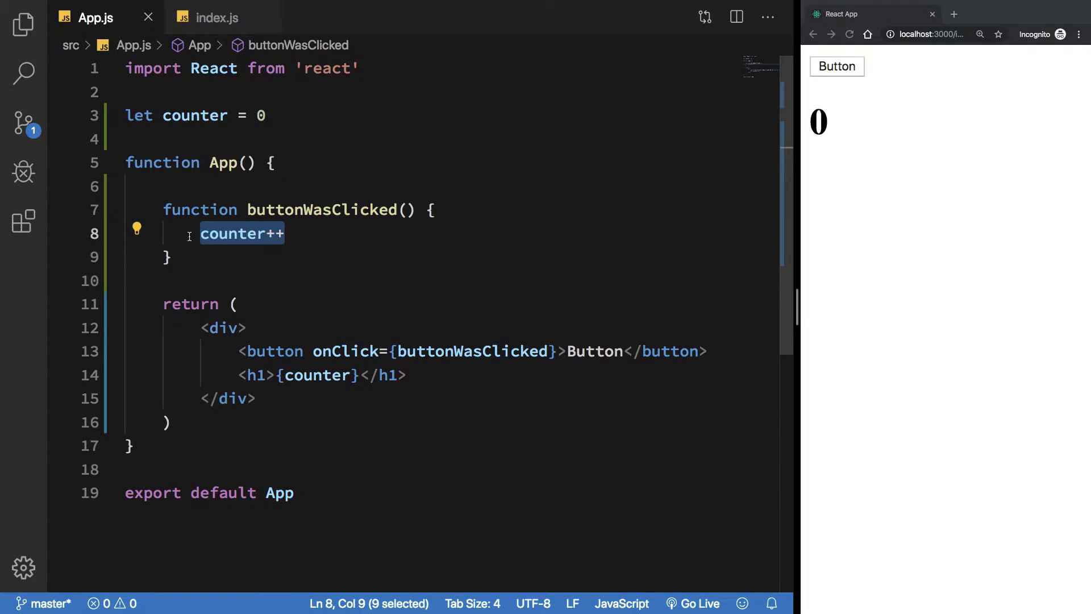
double_click(233, 233)
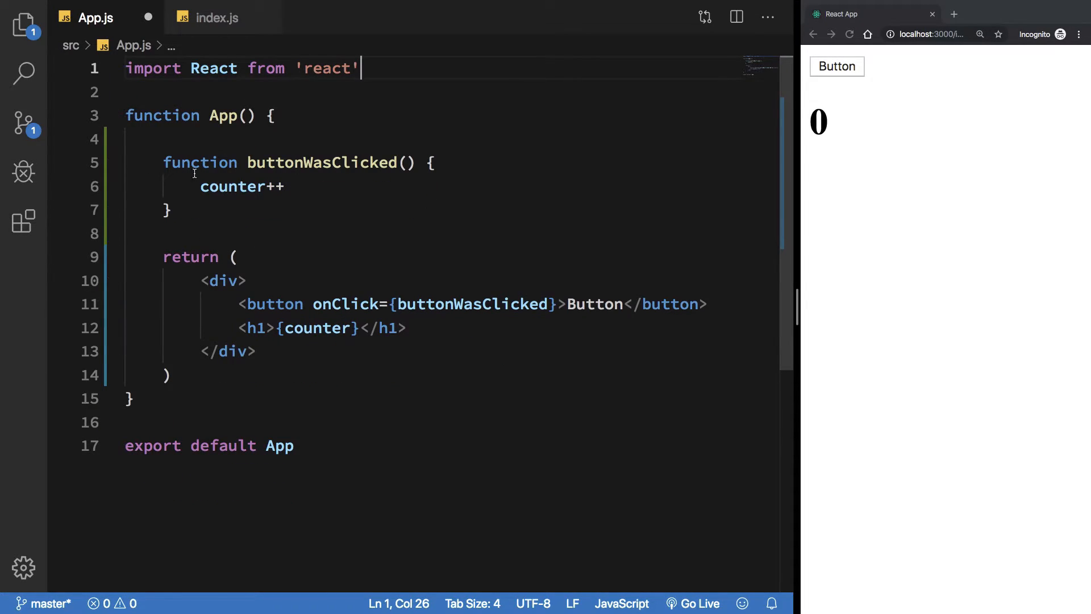
Declare 'let counter = useState(' inside App and import { useState } from react.
key(enter)
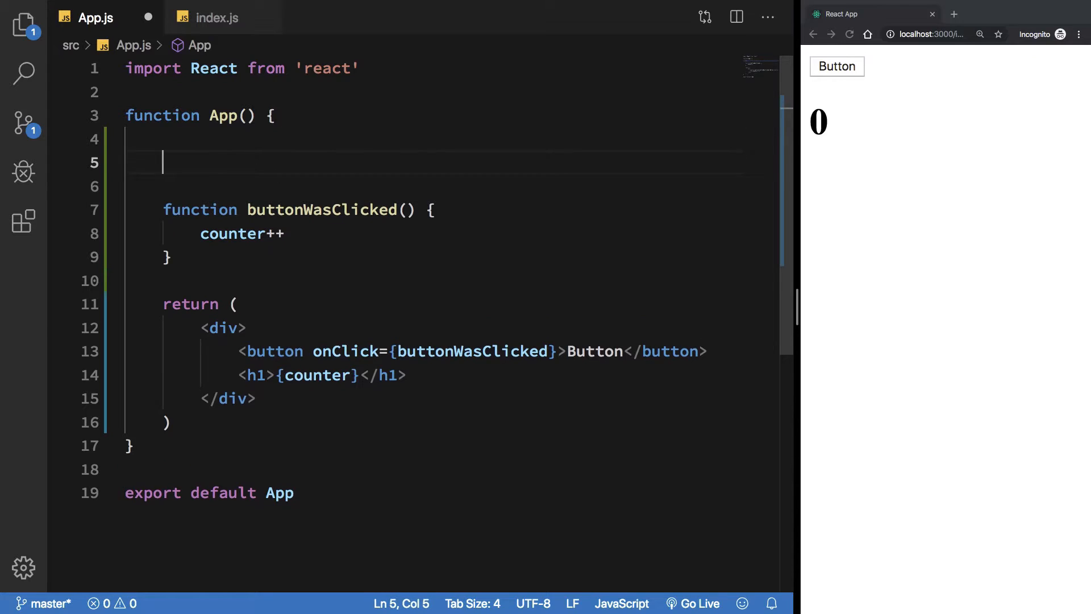
text(l)
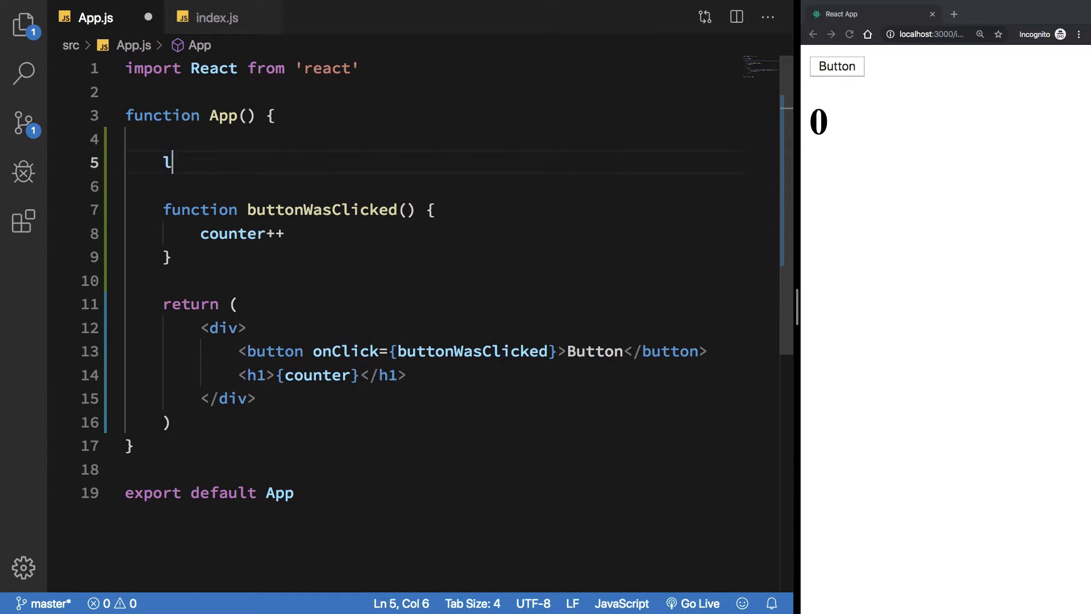
text(et co)
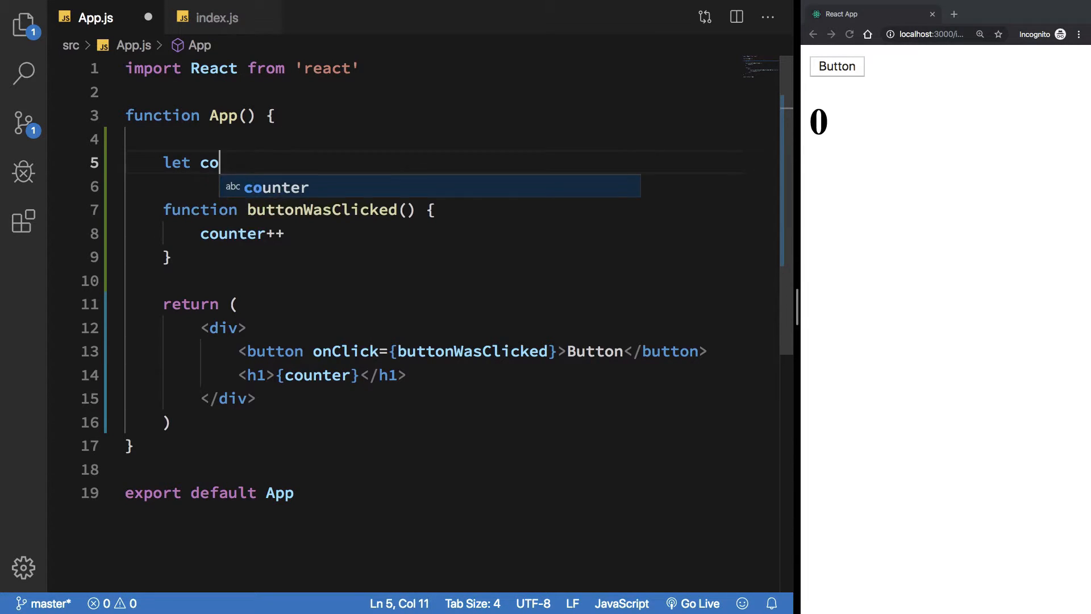
text(unter =)
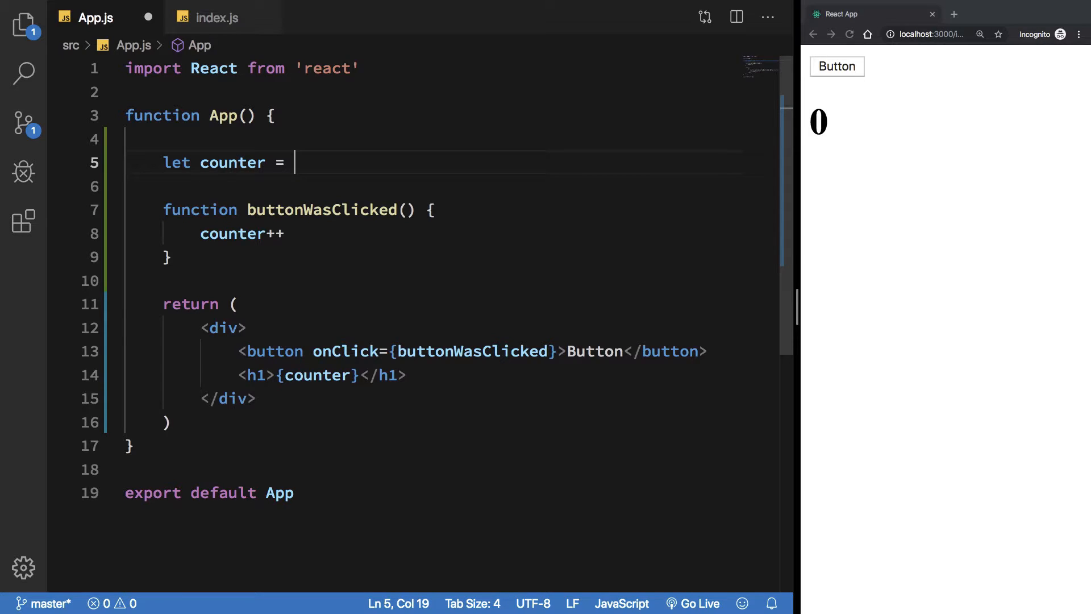
text(use)
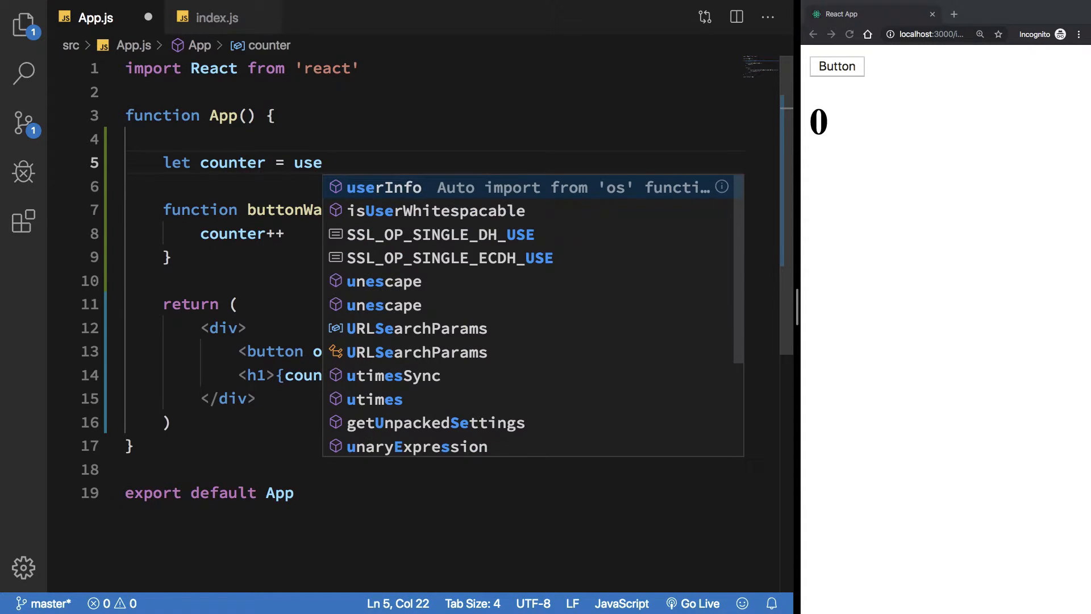
text(State)
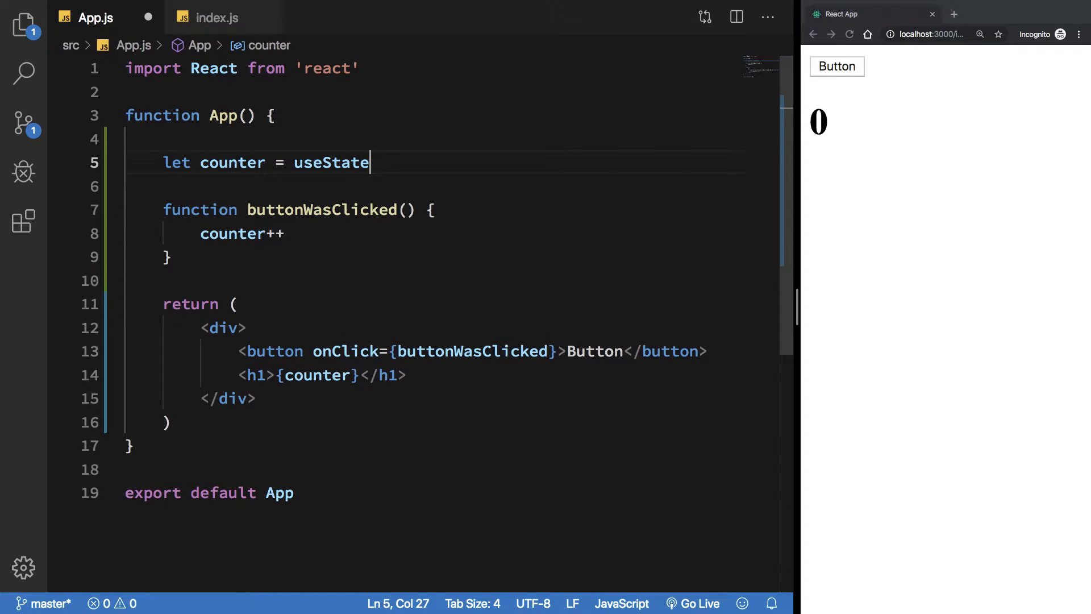
text(()
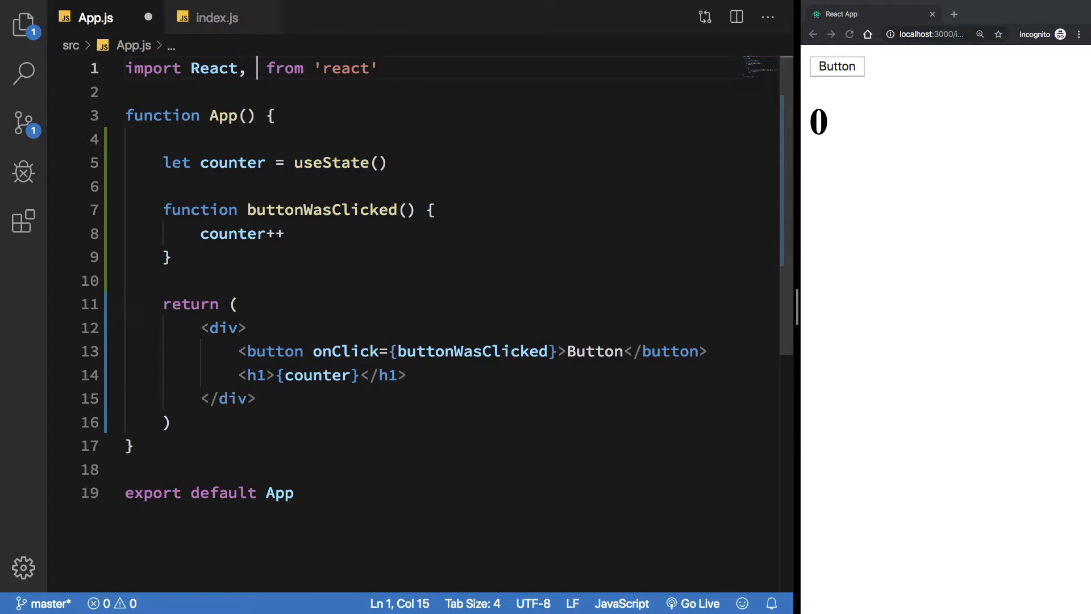
text({ useState })
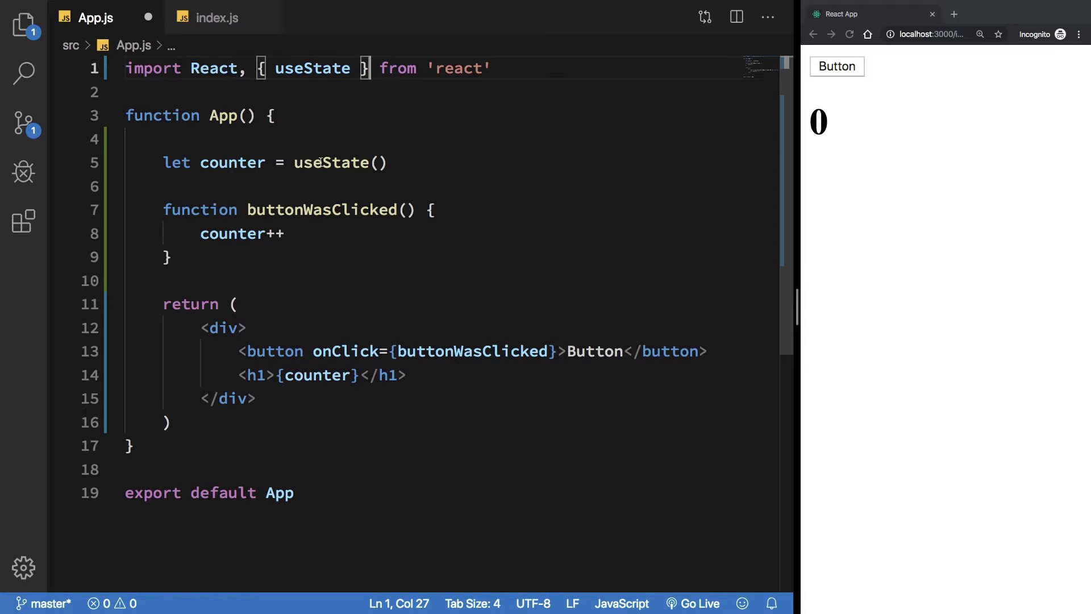
Complete the declaration as useState(0) with a trailing '// <-- 0' comment.
double_click(332, 162)
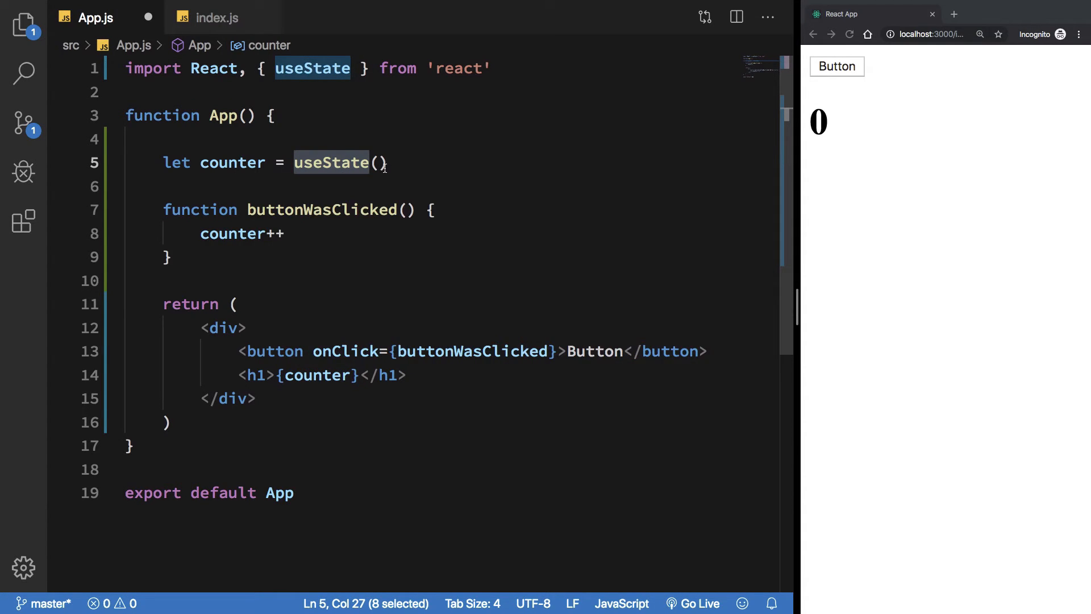
text(0)
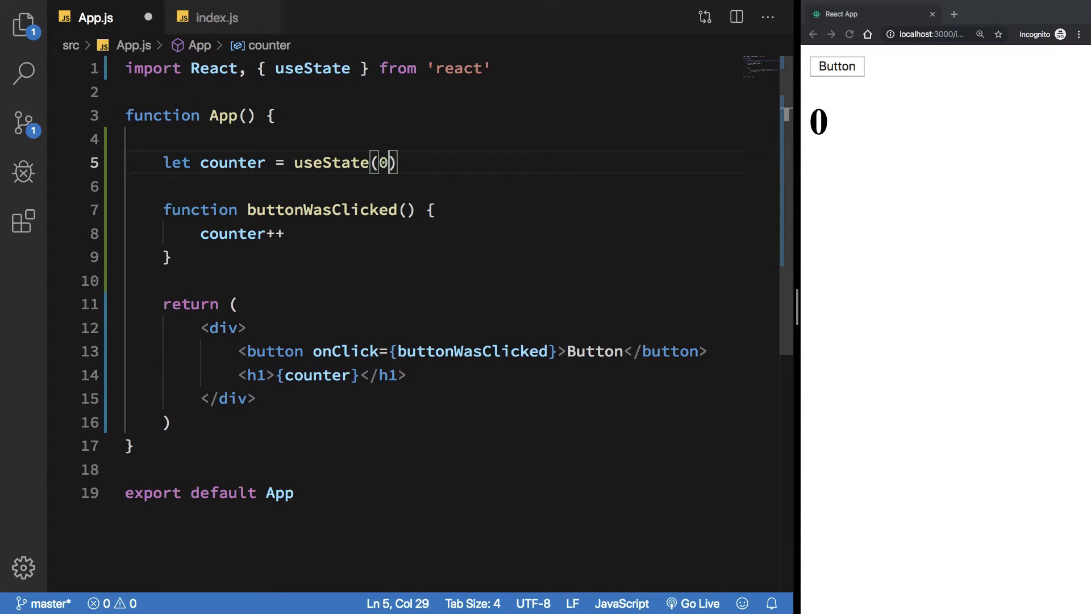
text(// <)
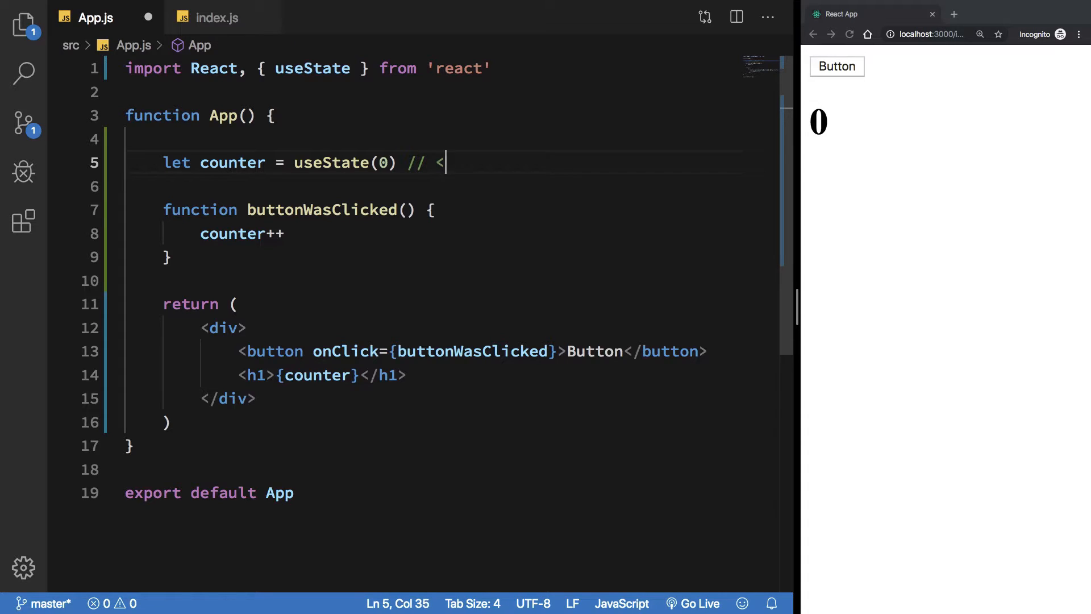
text(-- 0)
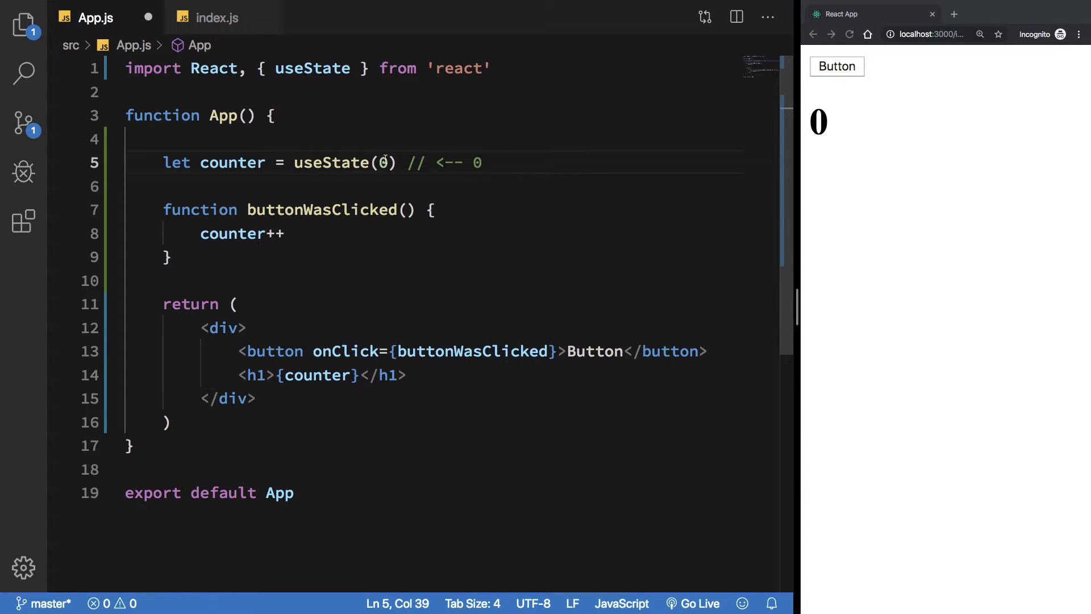
double_click(383, 162)
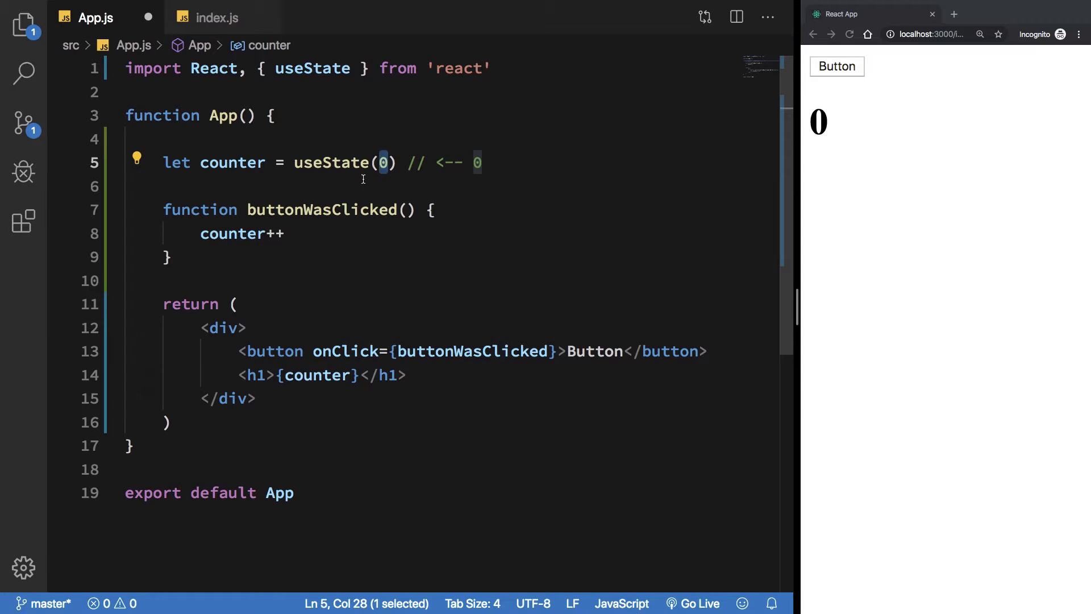
Destructure useState(0) into [counter, setCounter] and extend the comment to [0, fn].
double_click(231, 162)
text([0)
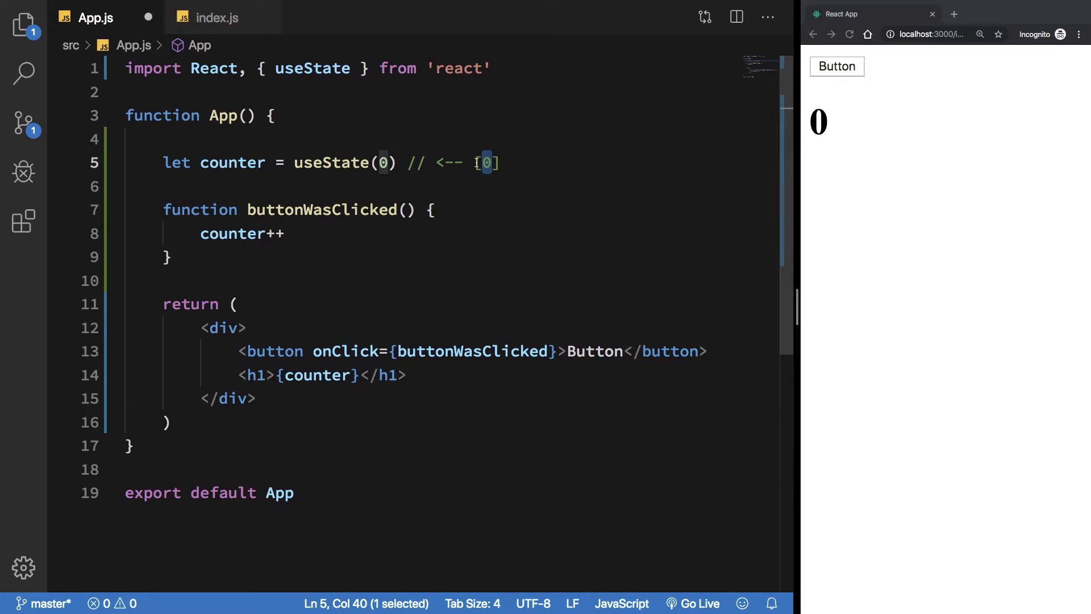
text(, fn])
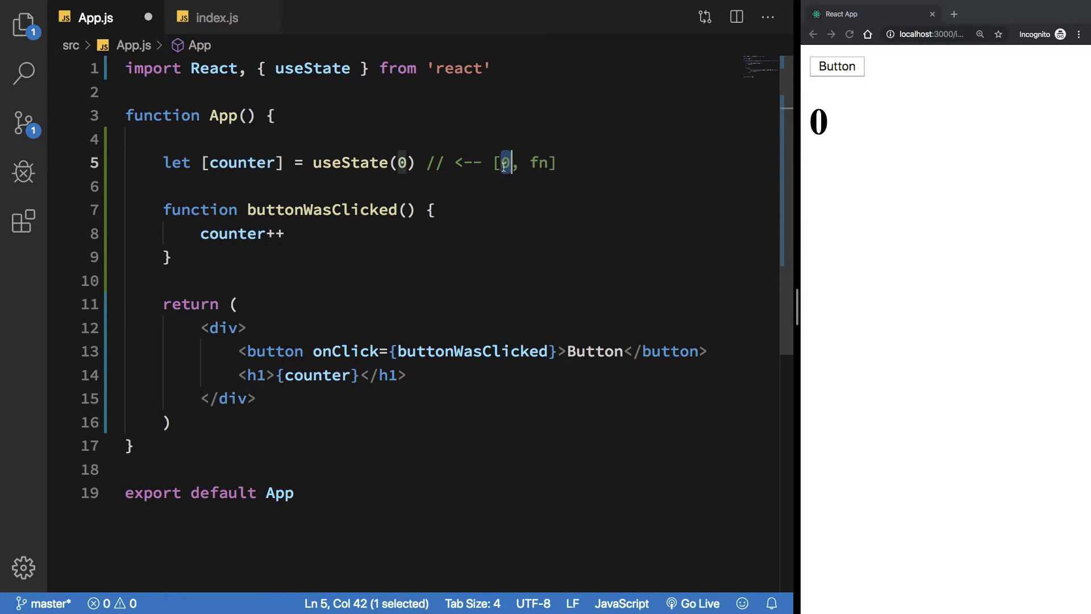
text(, setCo)
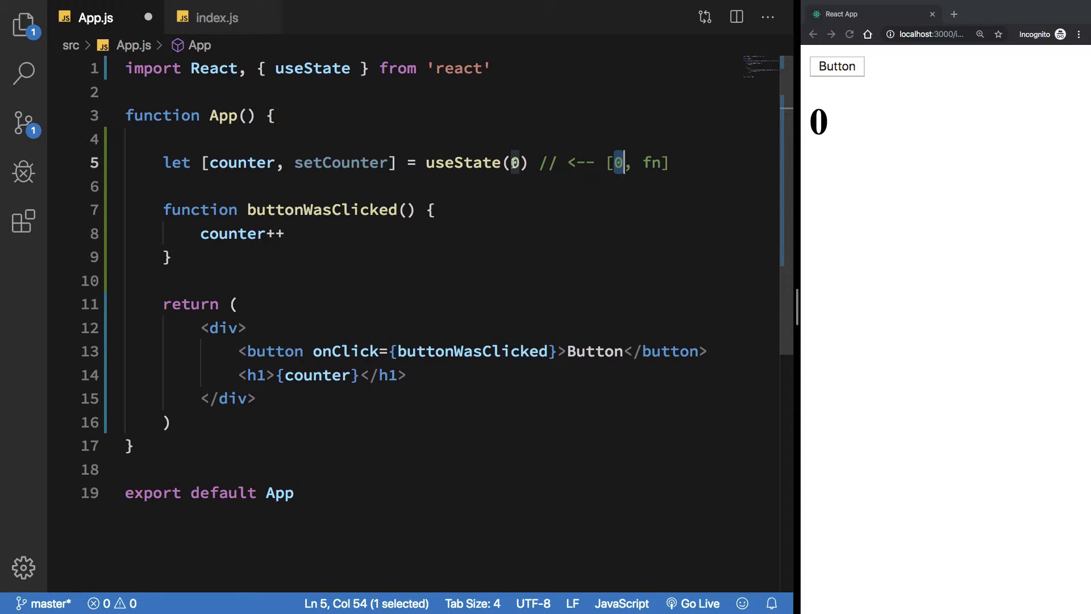
mouse_move(463, 162)
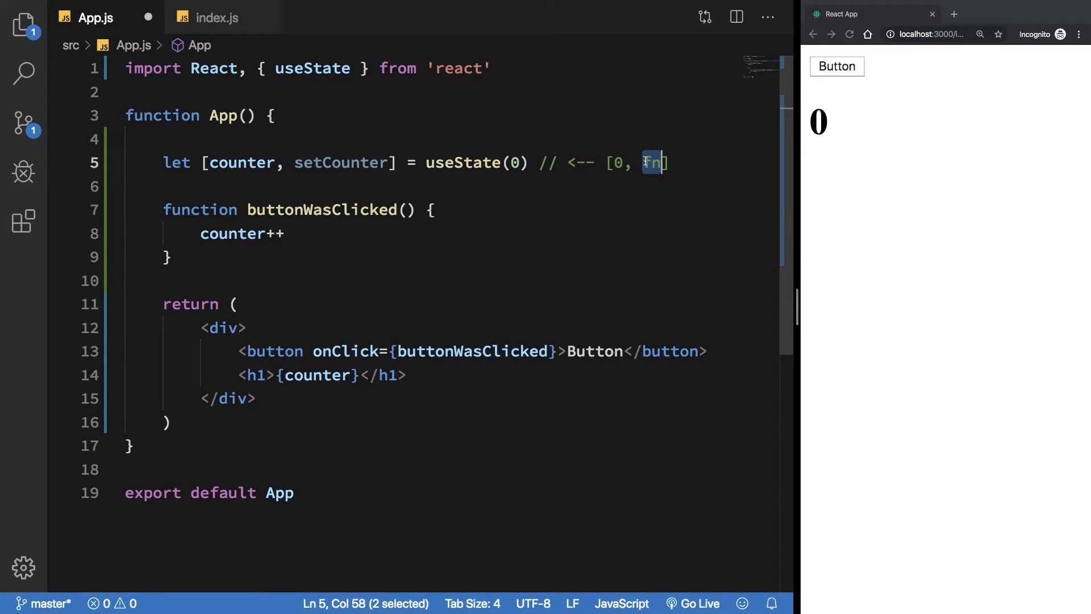
double_click(341, 162)
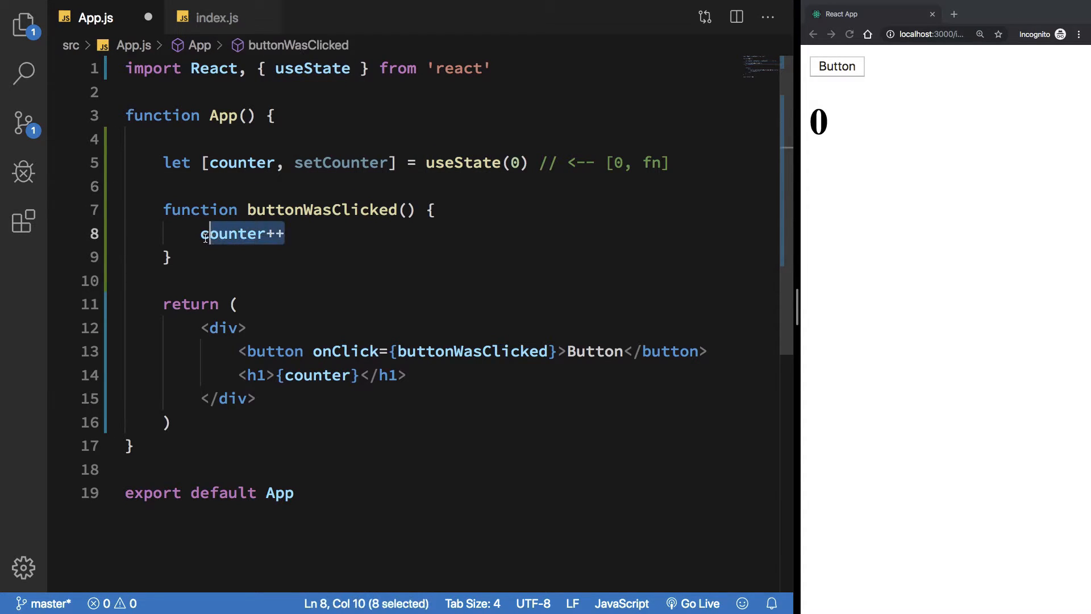
Make the handler console.log(counter), show the Chrome DevTools Console, and click Button to print 0.
text(console.)
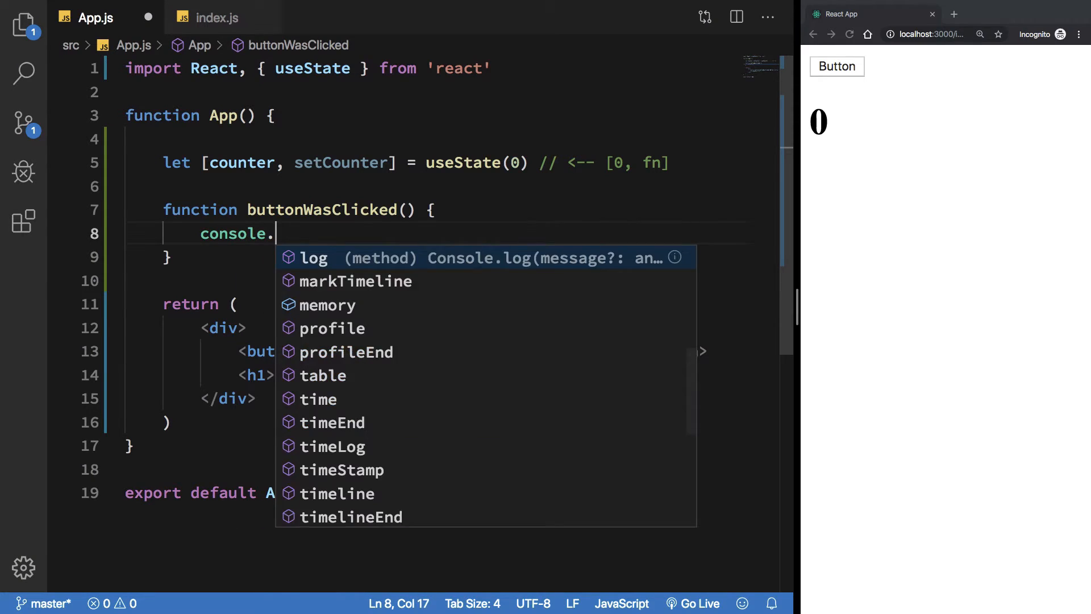
text(log(counter))
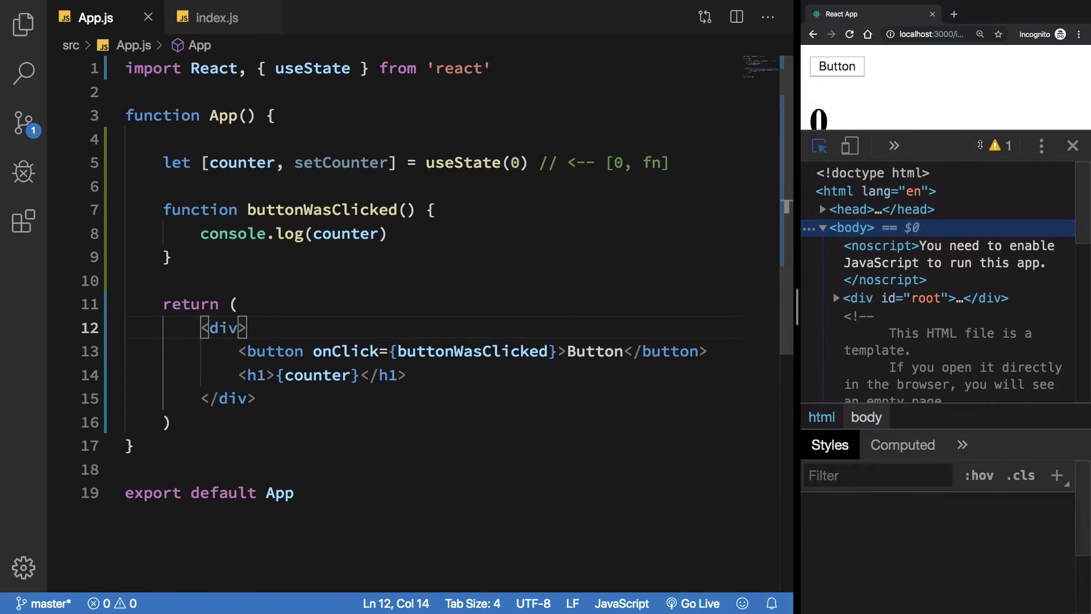
click(893, 146)
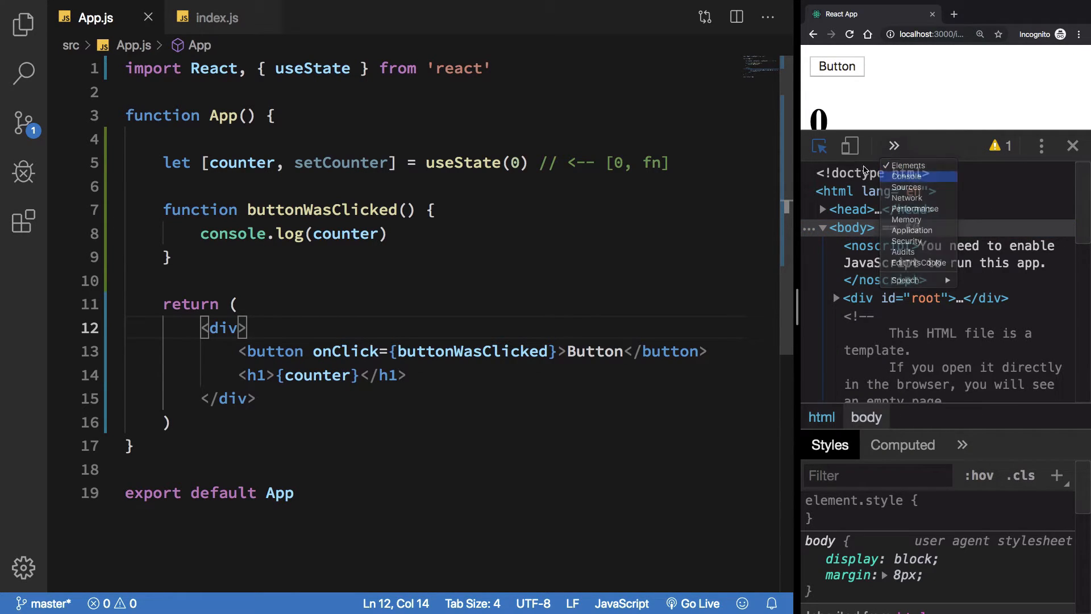
click(906, 176)
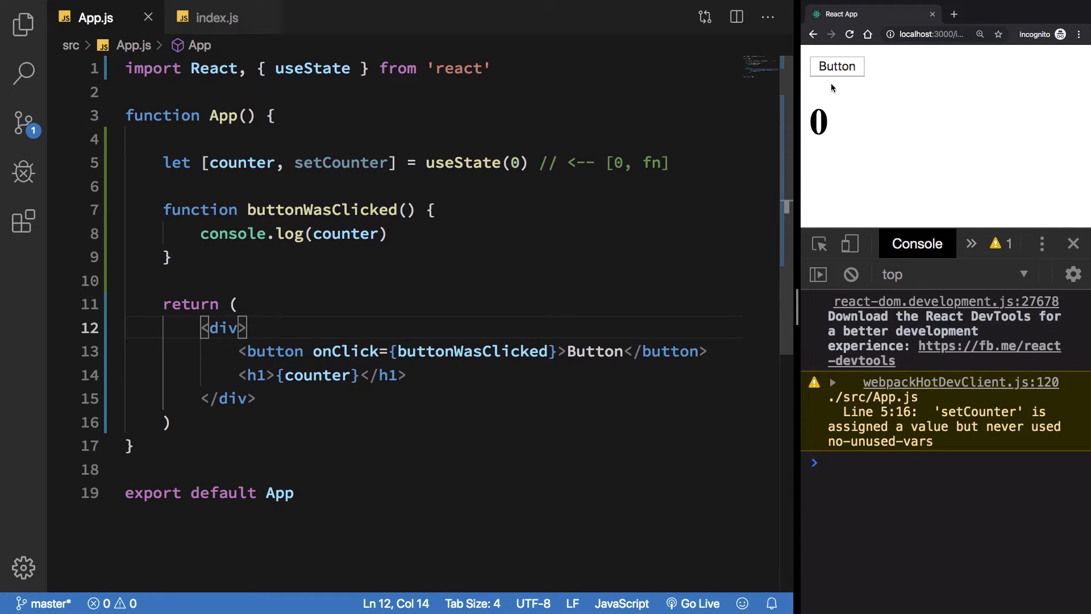
click(836, 66)
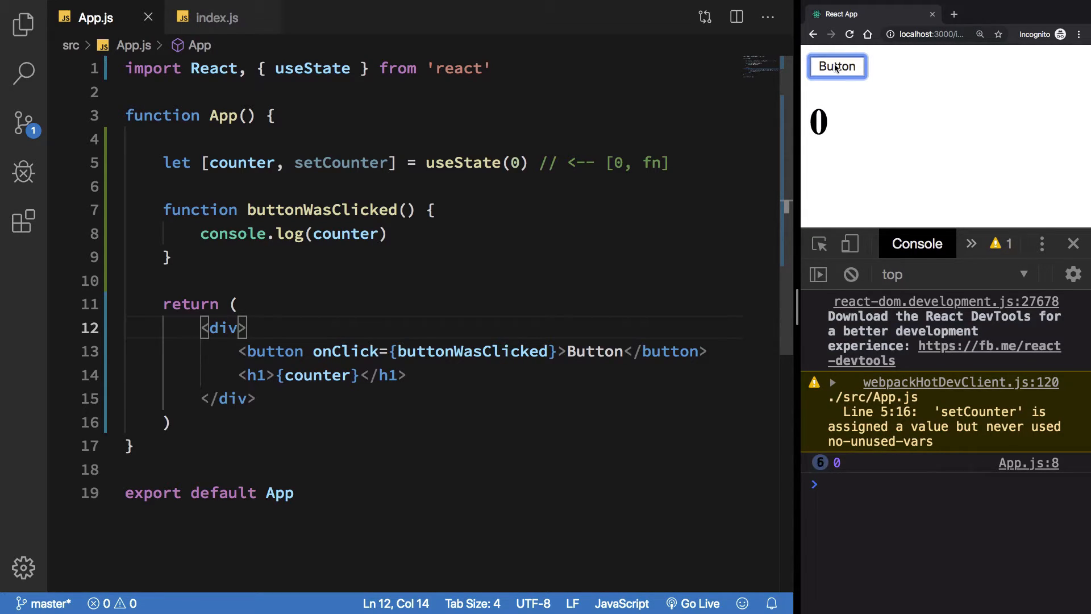
click(835, 66)
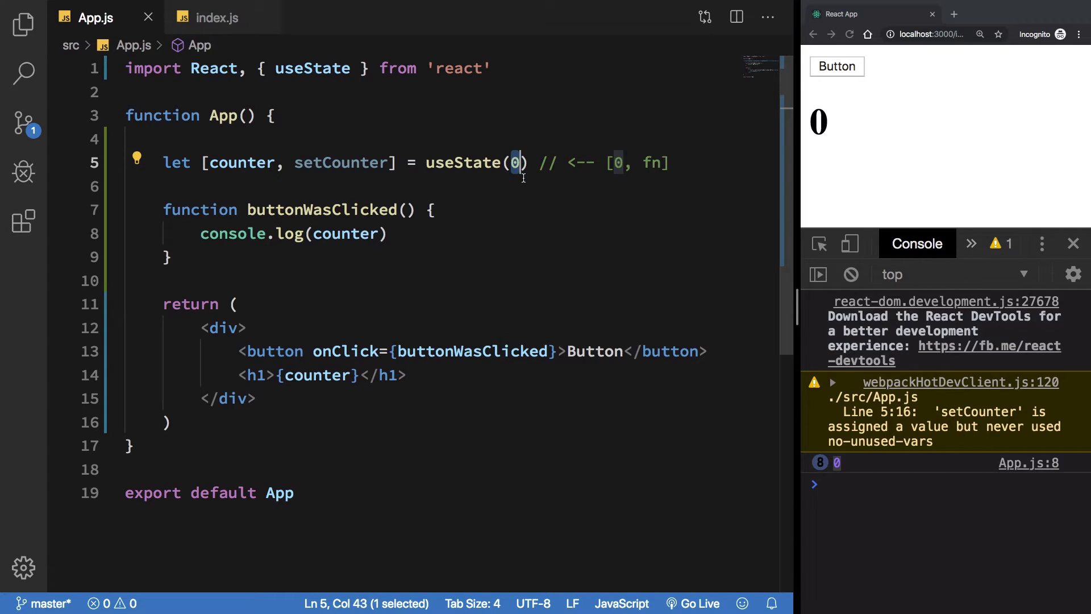
Change the initial state to useState(5), click Button to log 5, and select the console.log line.
text(5)
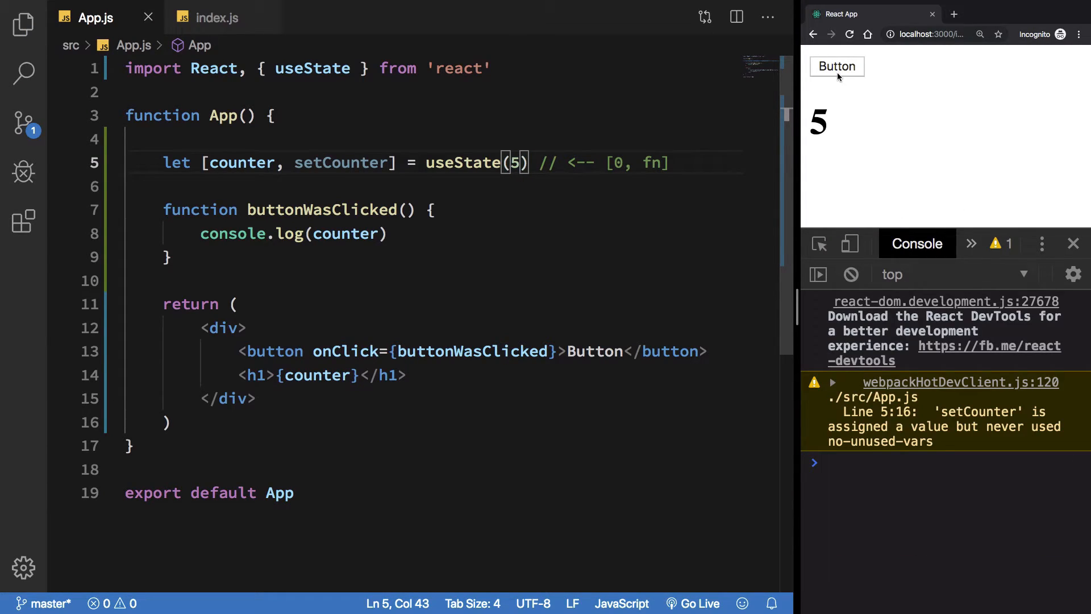
click(836, 66)
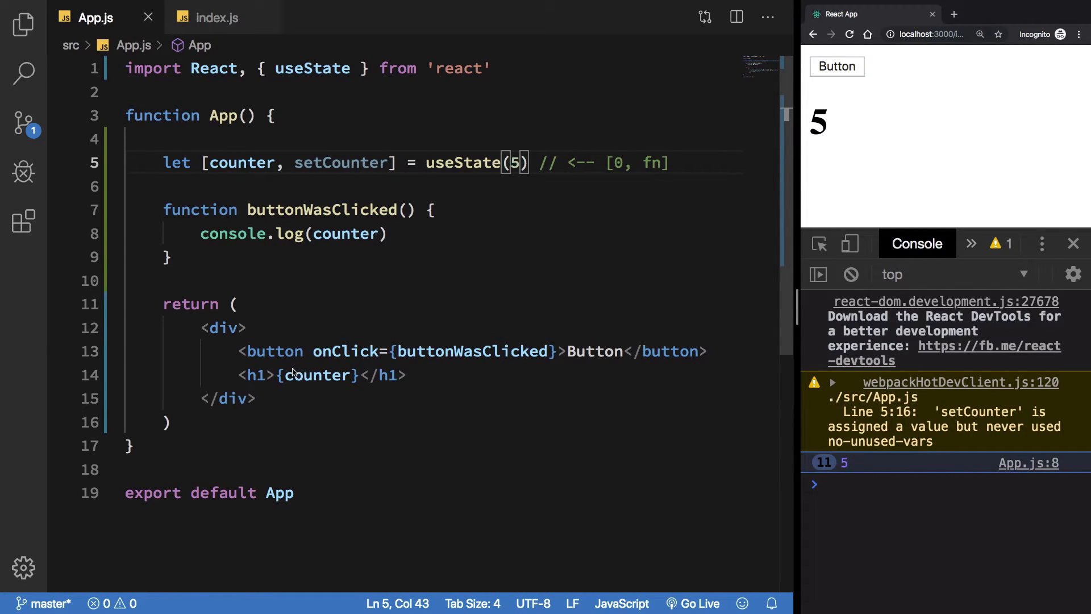
double_click(242, 162)
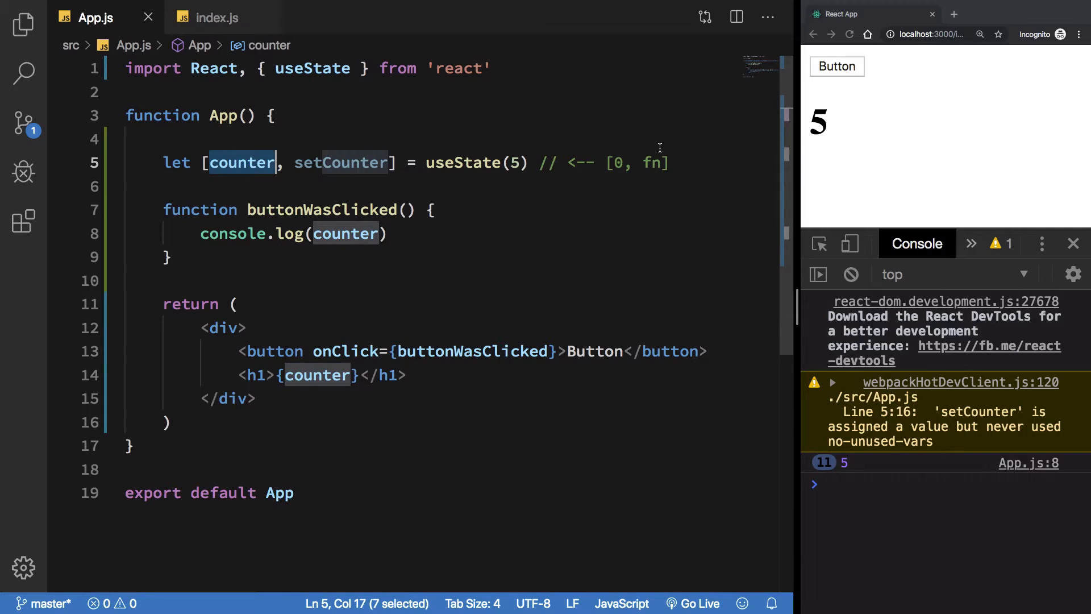
click(430, 208)
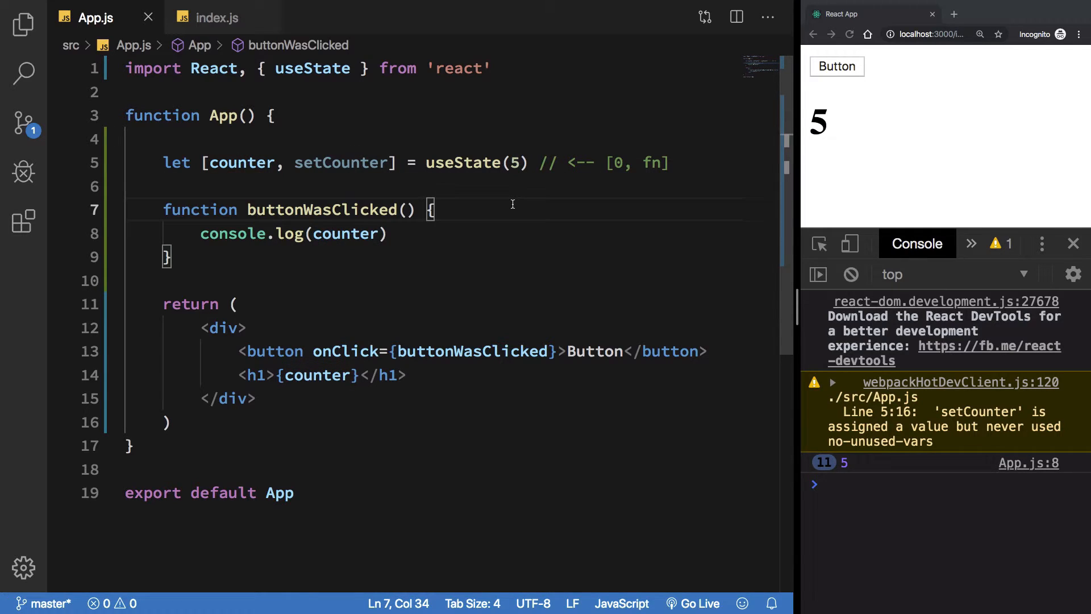
mouse_move(386, 238)
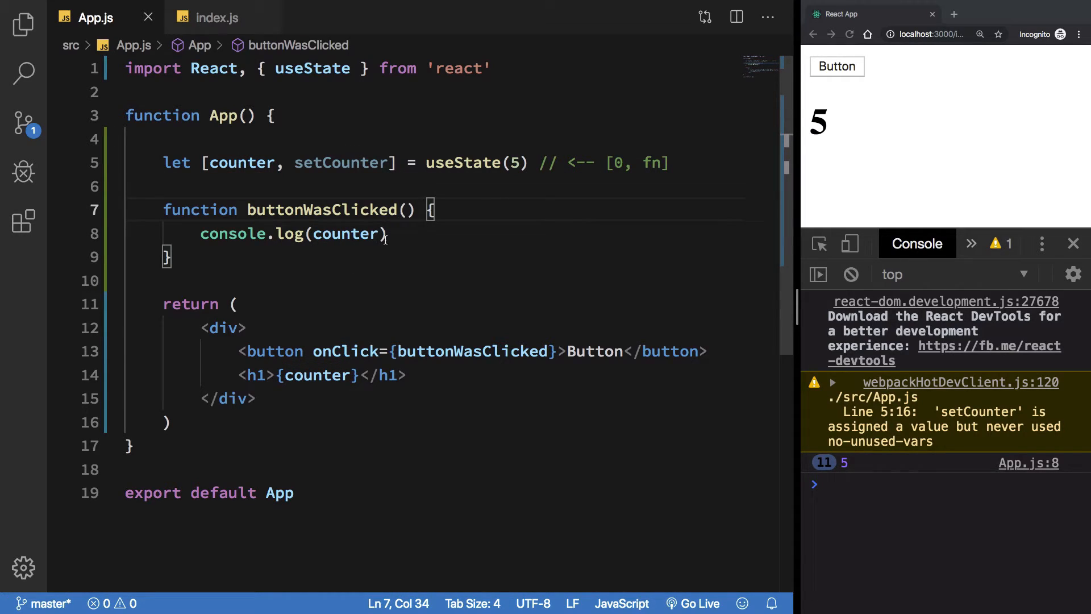
triple_click(292, 233)
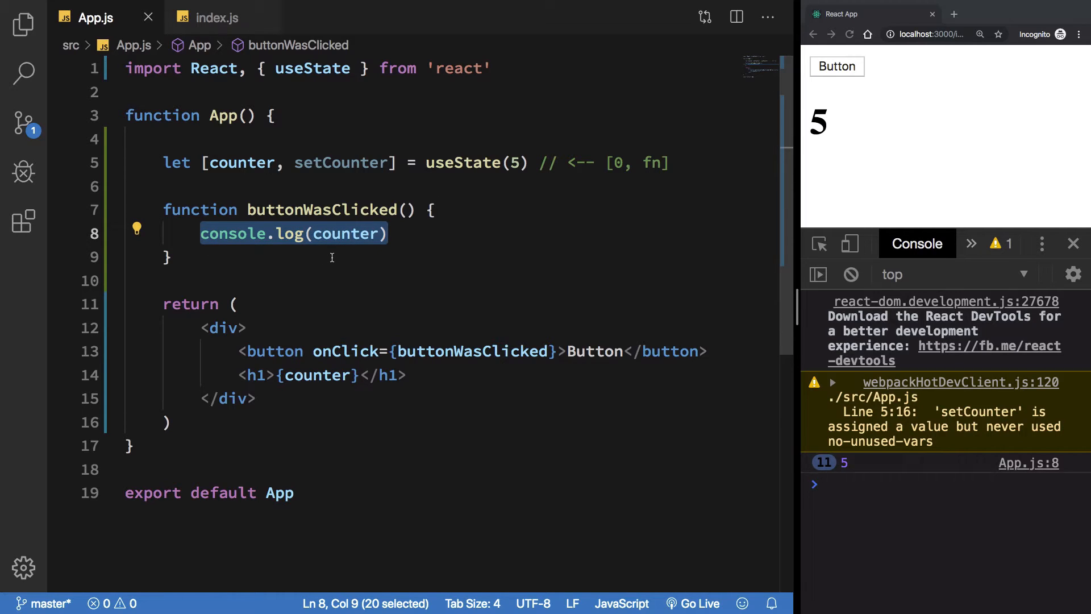
Write counter += 1 over the console.log and review where counter is used.
text(counter +=)
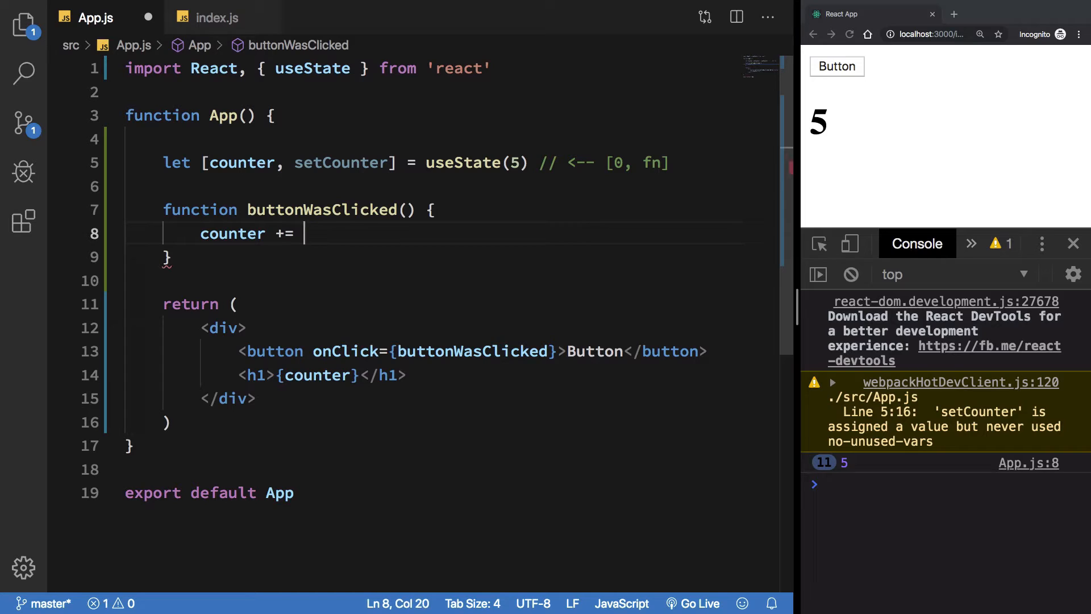
text(1)
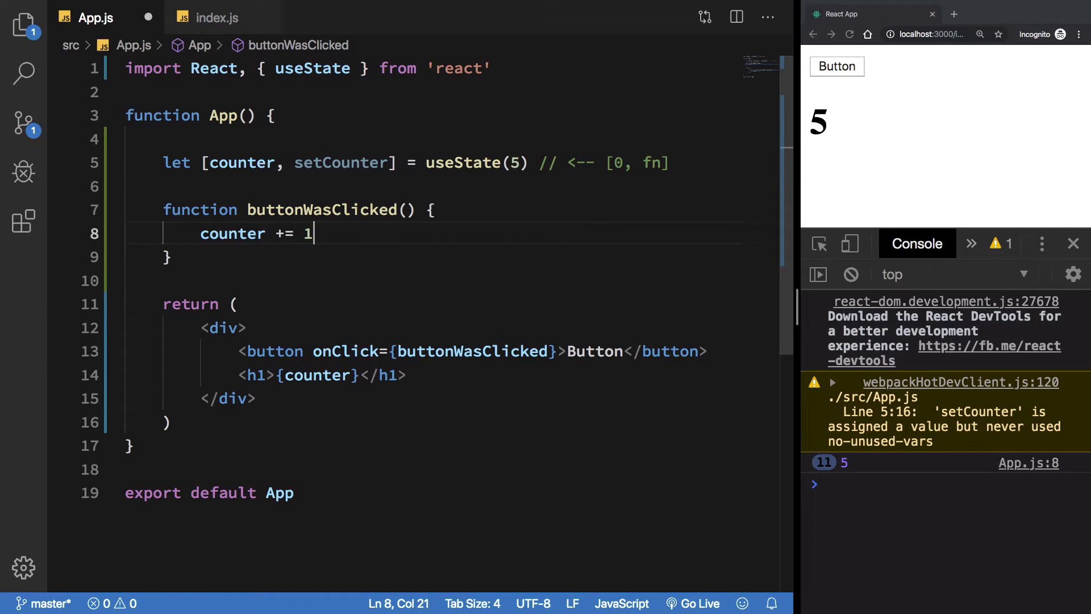
click(248, 162)
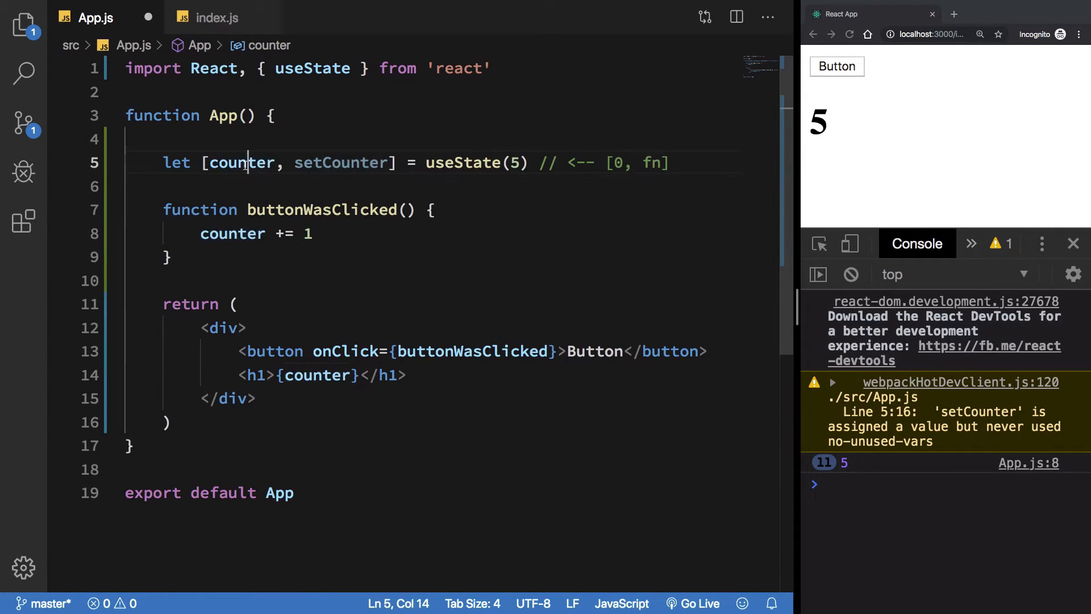
double_click(242, 162)
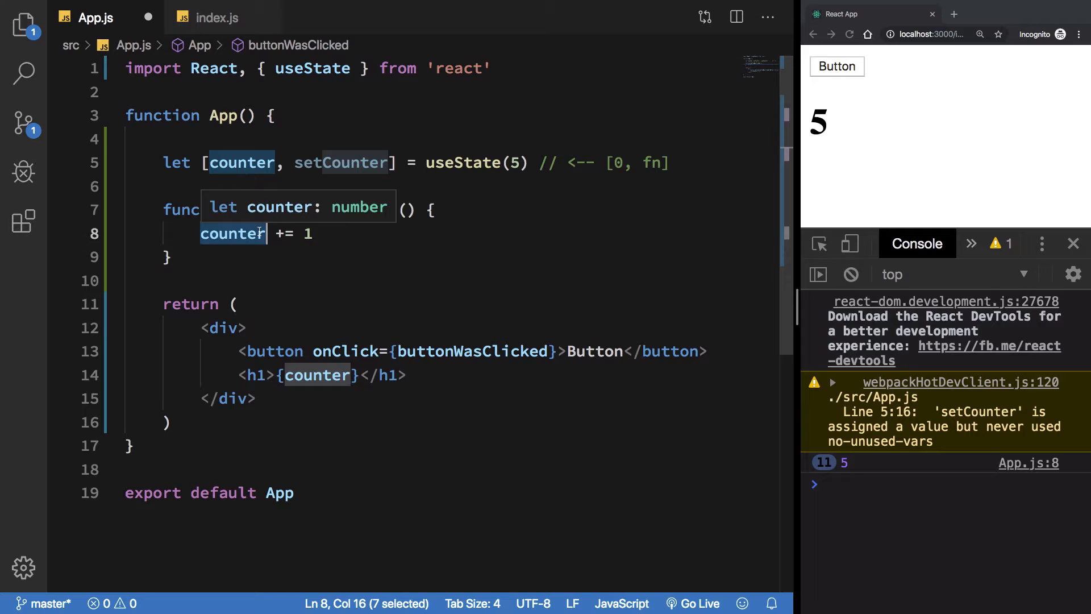
mouse_move(328, 238)
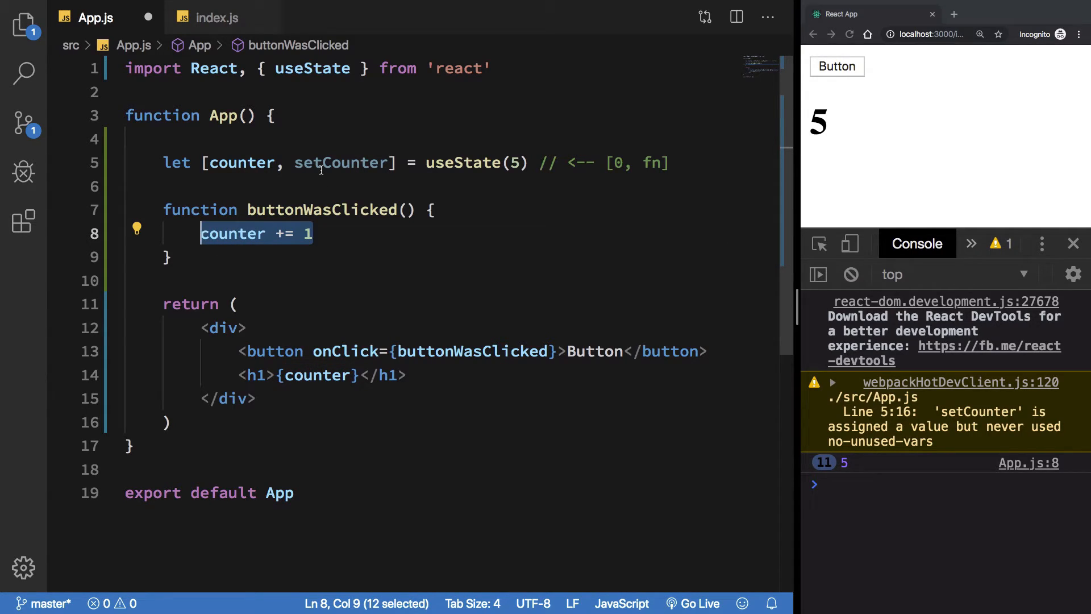
double_click(339, 162)
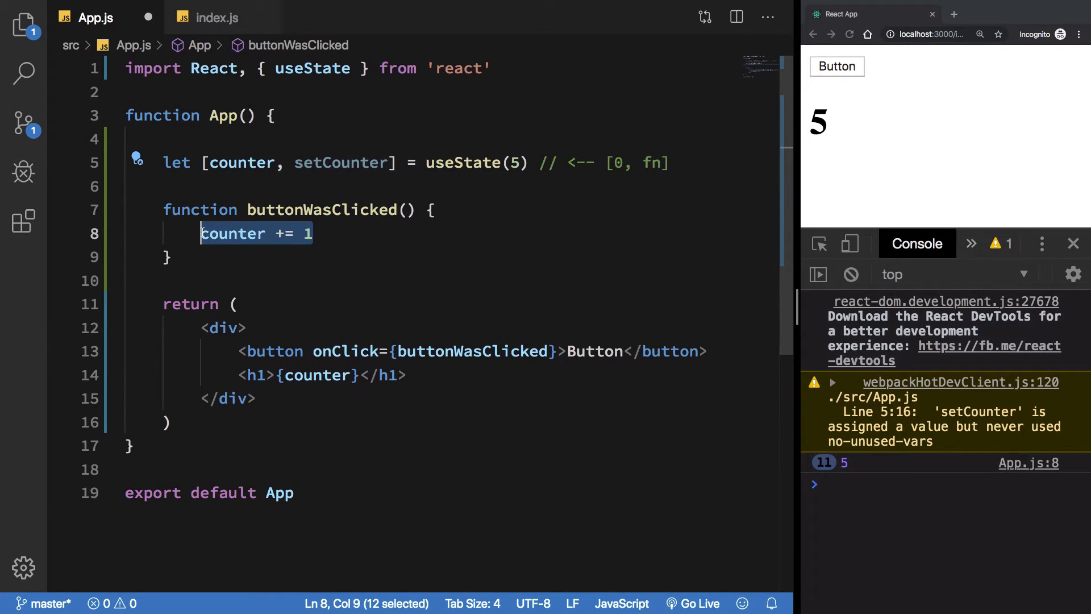
Make the handler call setCounter(2), save, and click Button so the page changes from 5 to 2.
text(setCounter()
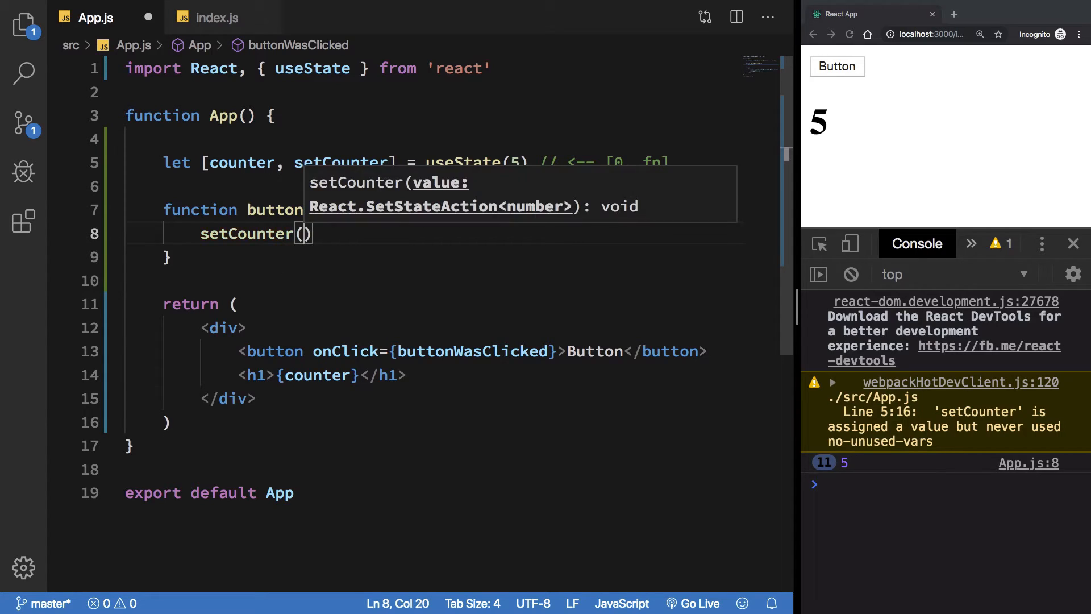
text(2)
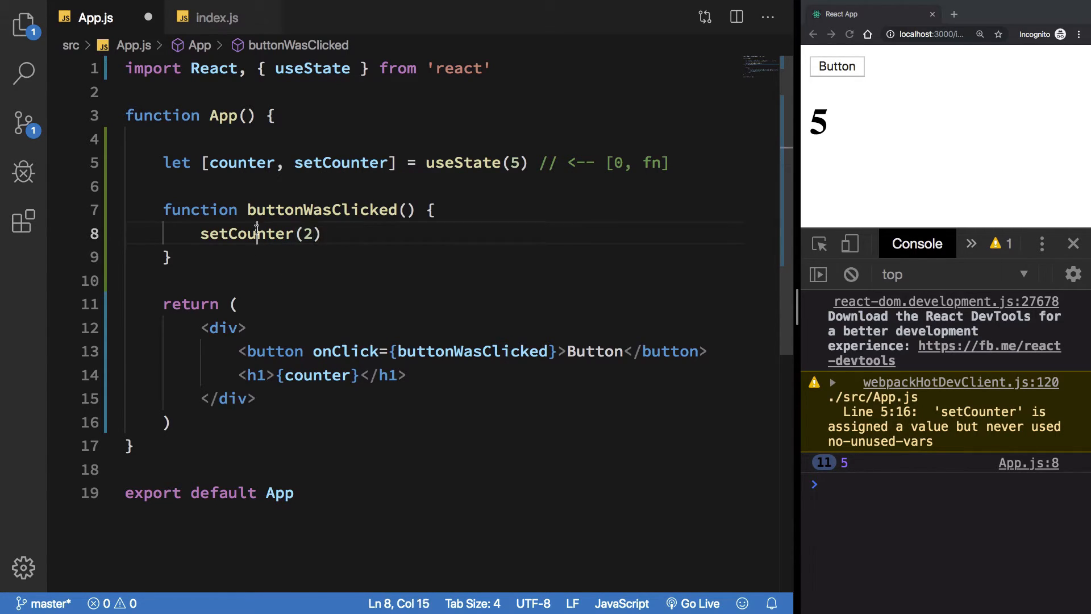
double_click(246, 233)
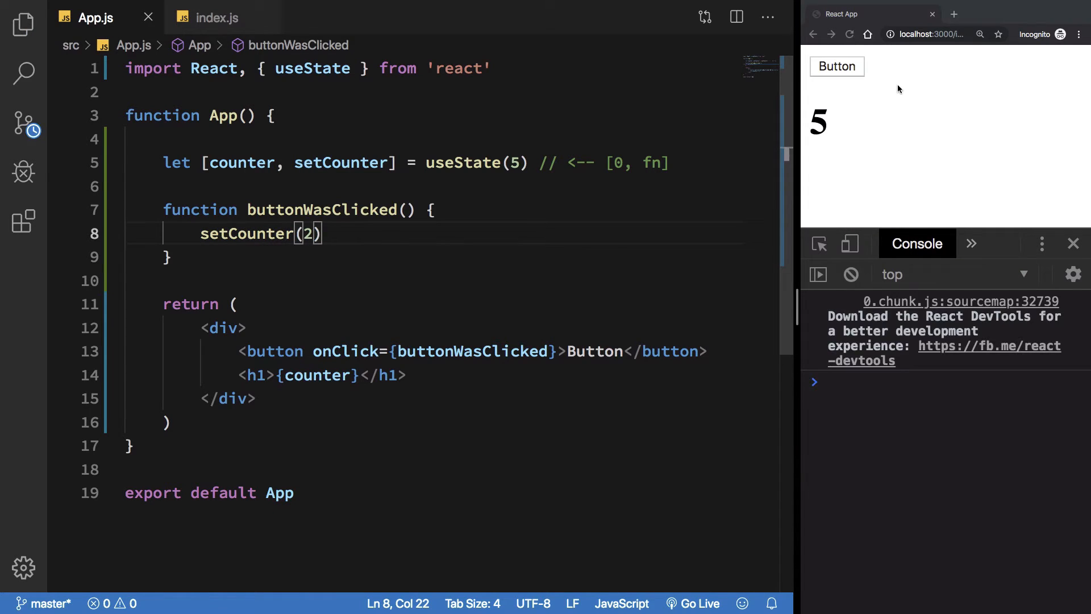
click(837, 66)
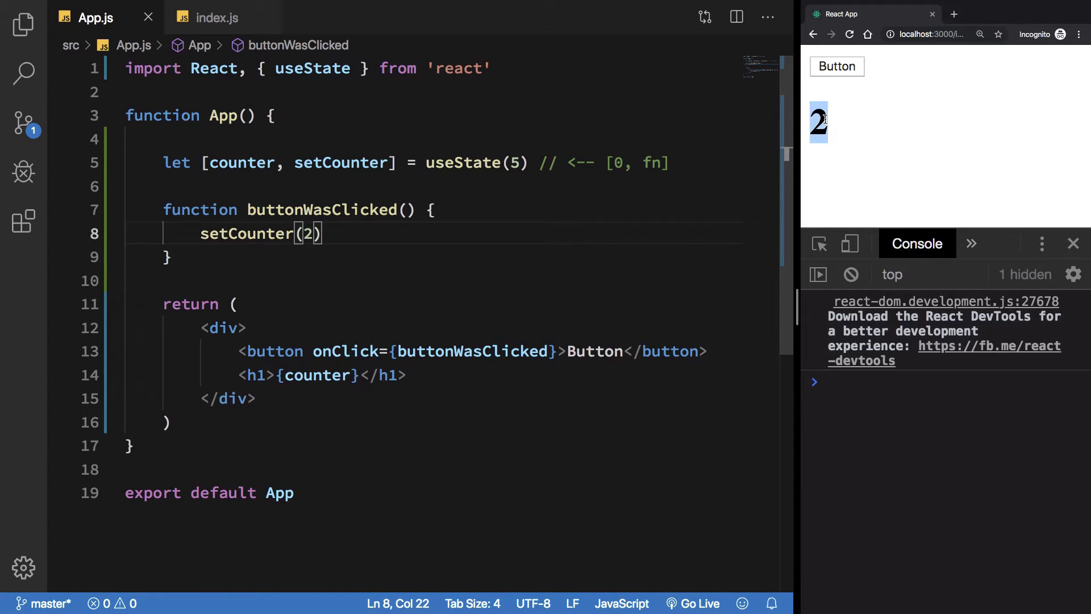
click(836, 66)
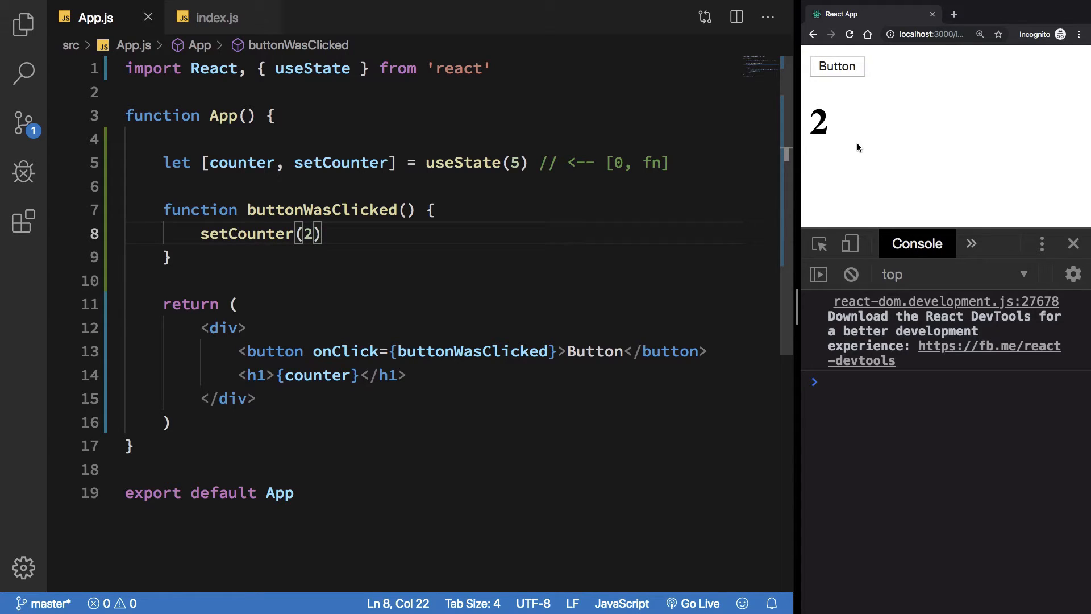
click(518, 163)
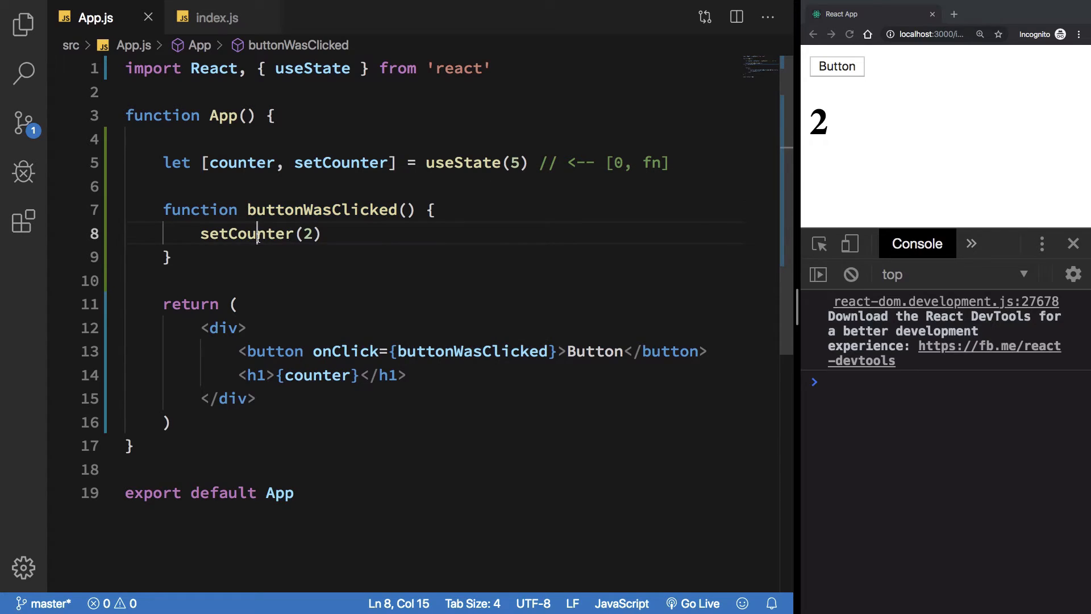
double_click(306, 233)
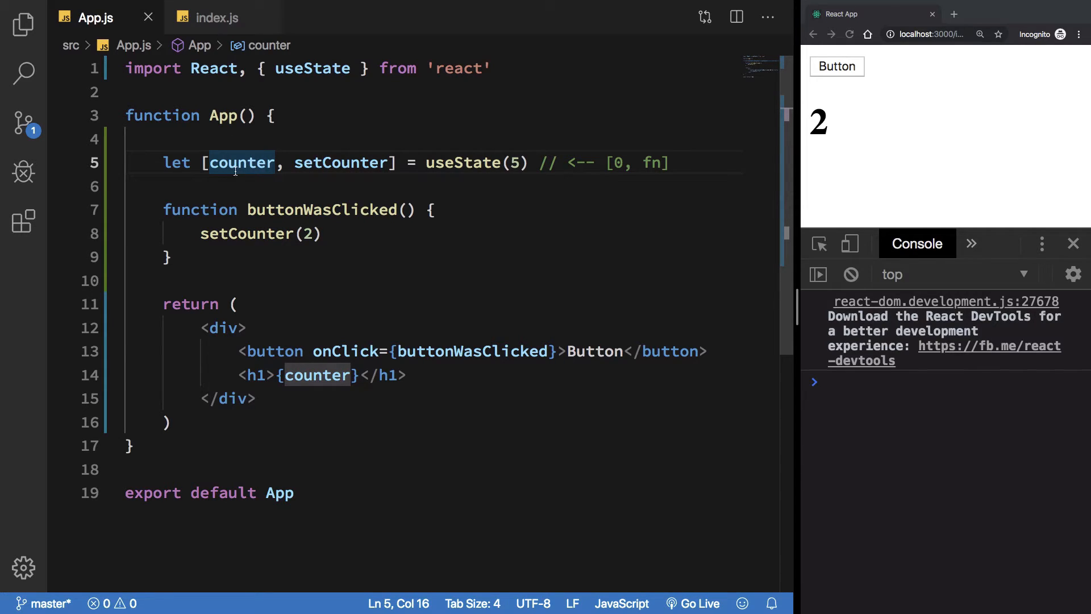
Rename the state pair to x and xx, reload, and click Button to confirm 5 still becomes 2.
text(x)
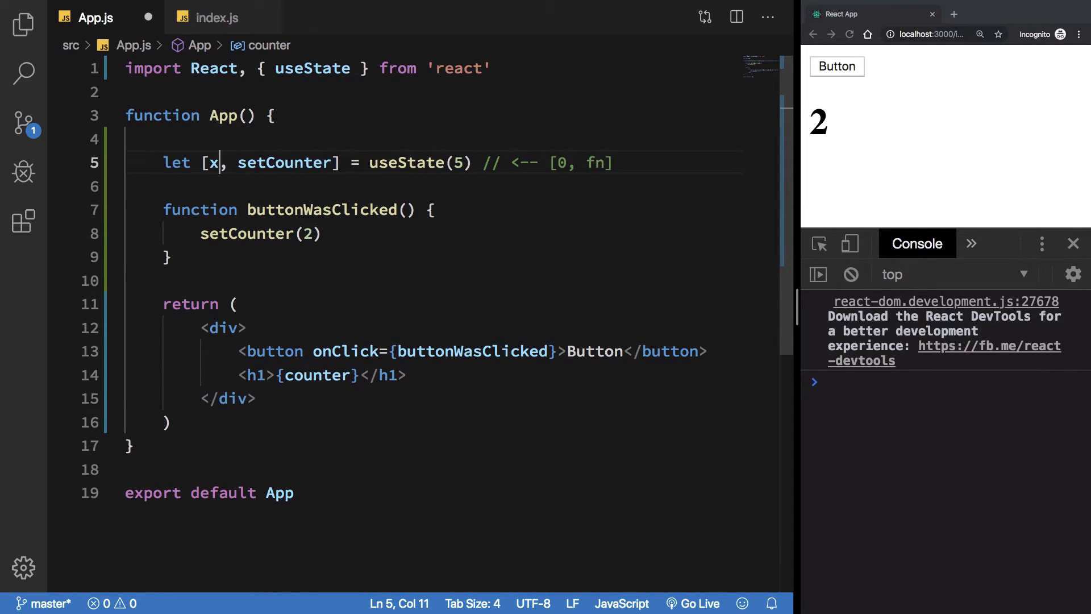
text(xx)
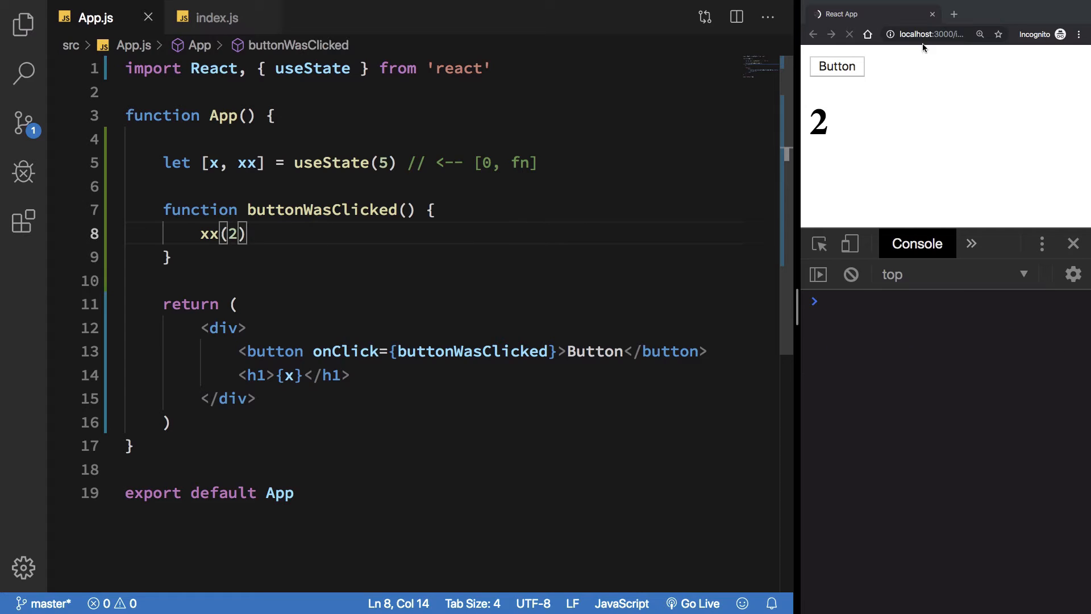
click(849, 34)
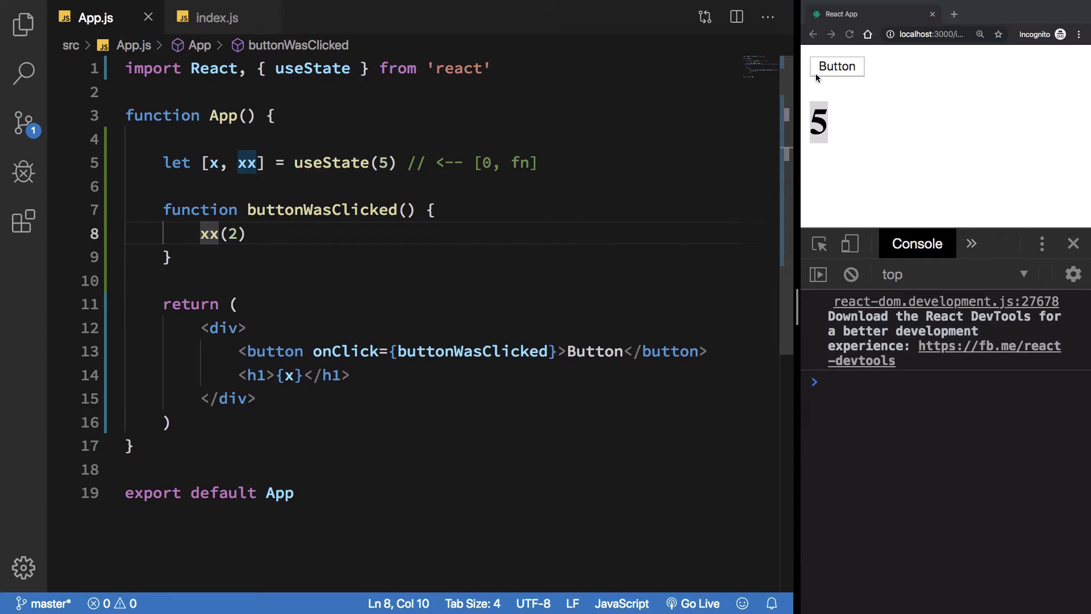
click(836, 66)
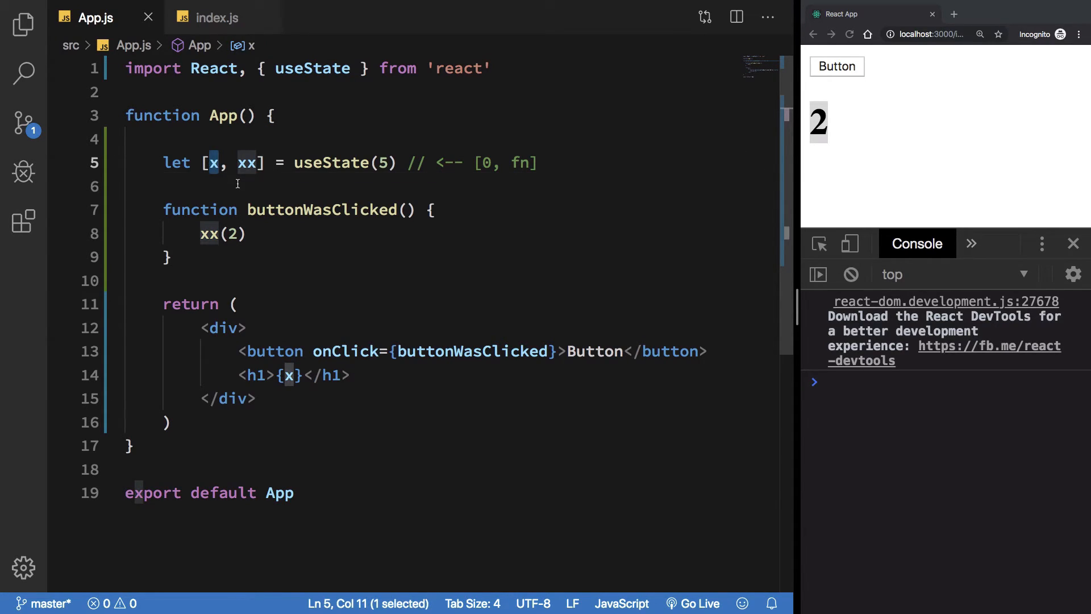
Rename x and xx back to counter and setCounter in the useState line, handler and h1.
key(Delete)
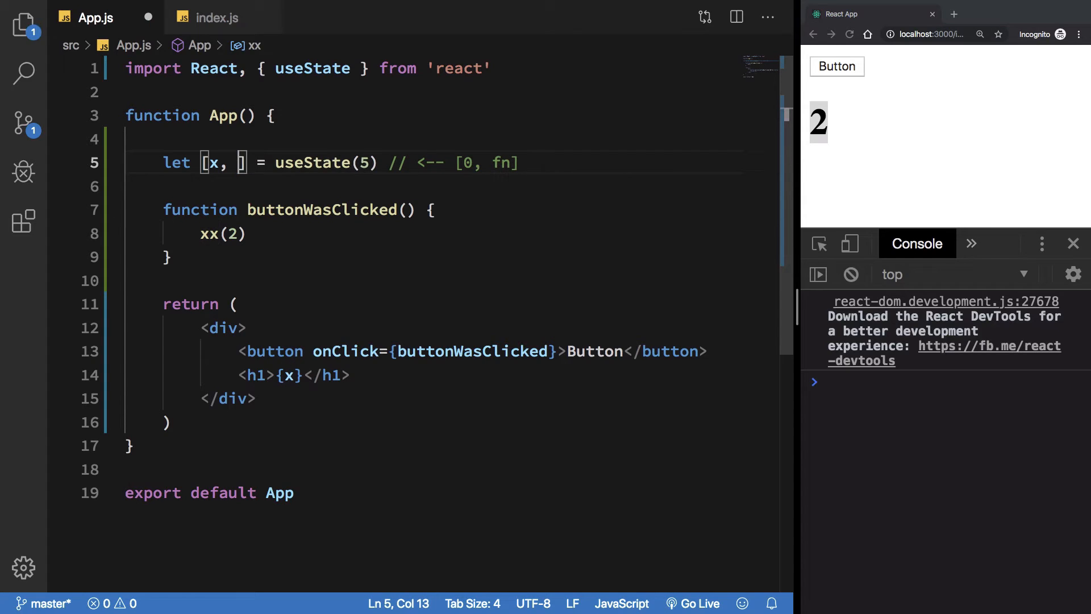
text(setX)
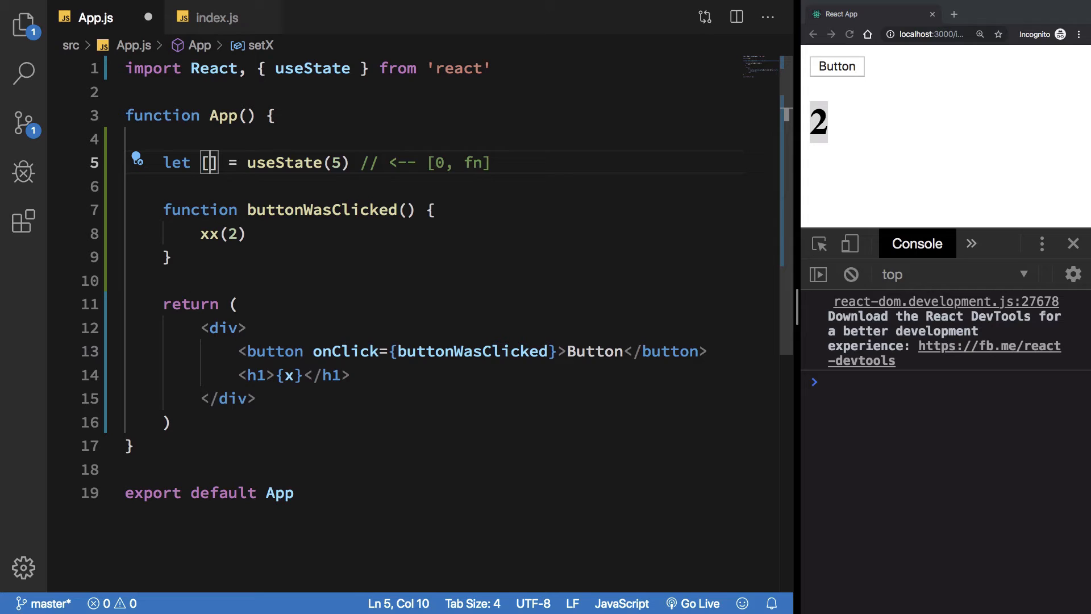
text(counter, s)
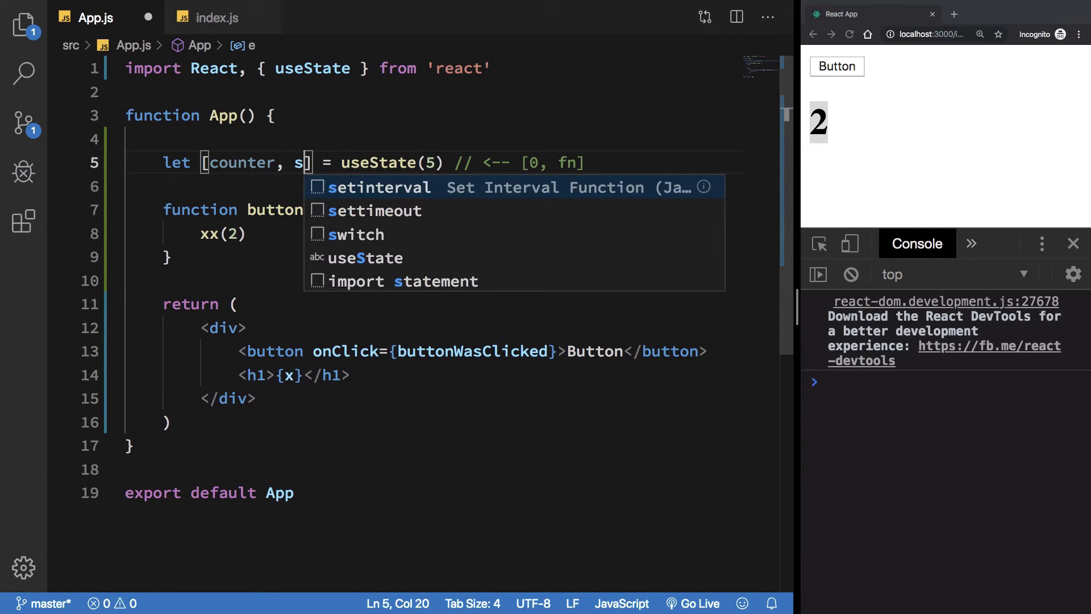
text(etCounter)
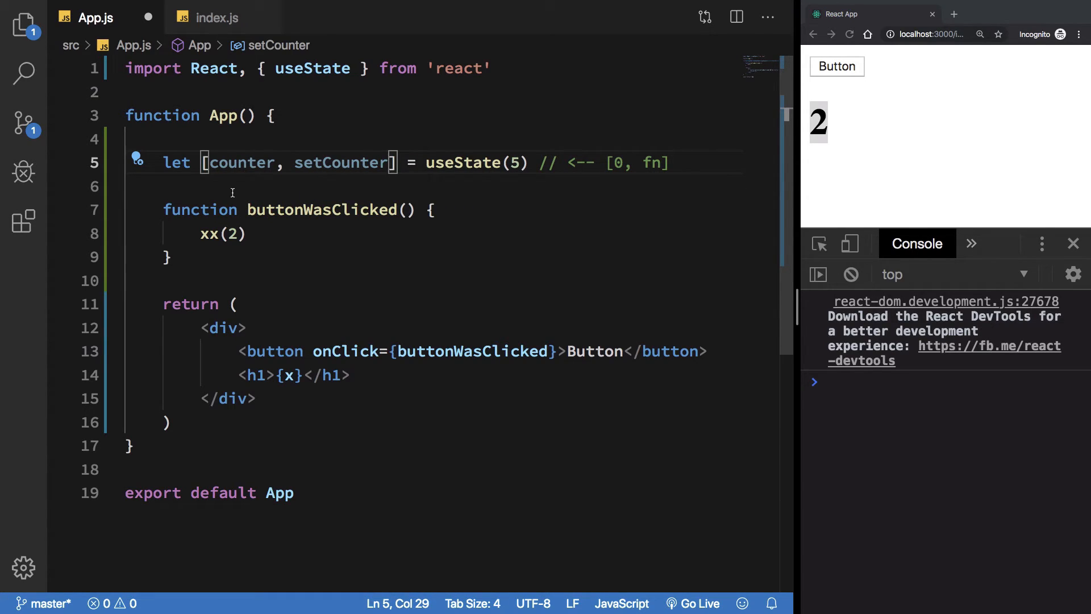
double_click(241, 162)
text(set)
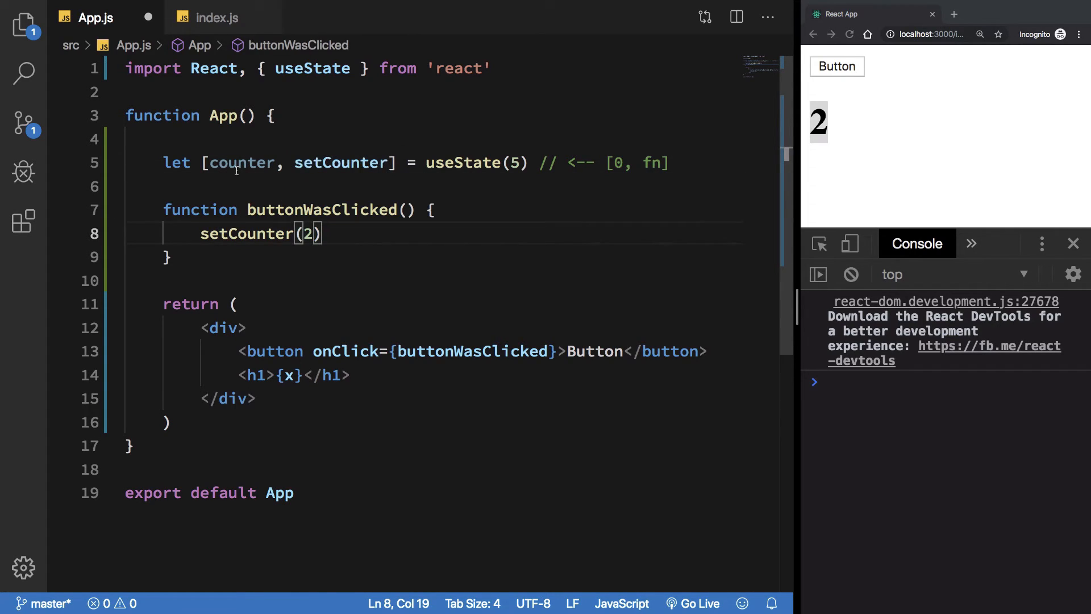
text(counter)
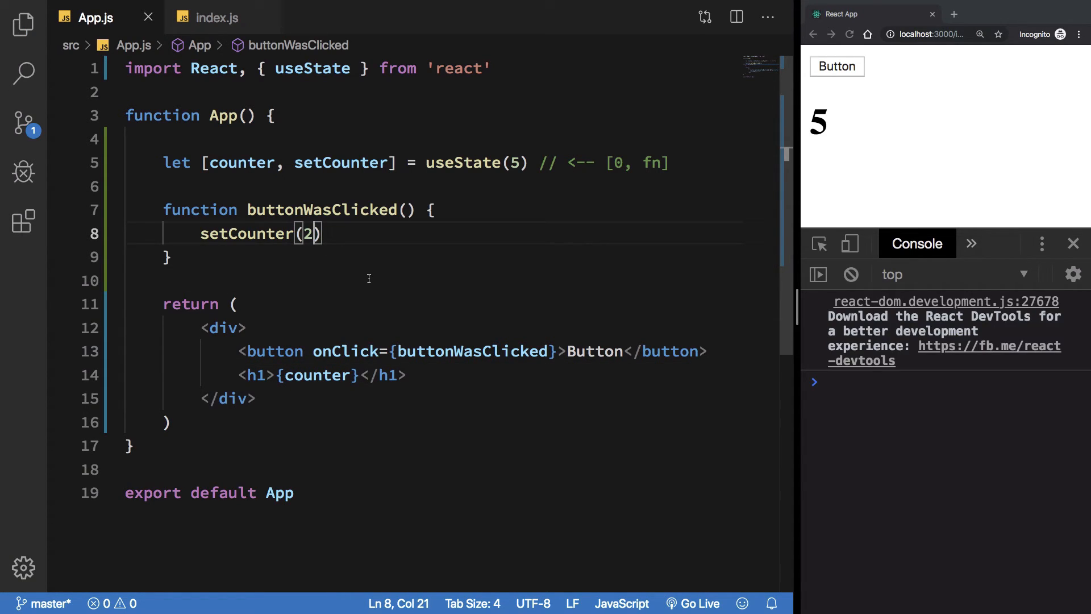
Change the handler argument to setCounter(counter + 1) and save.
text(counter)
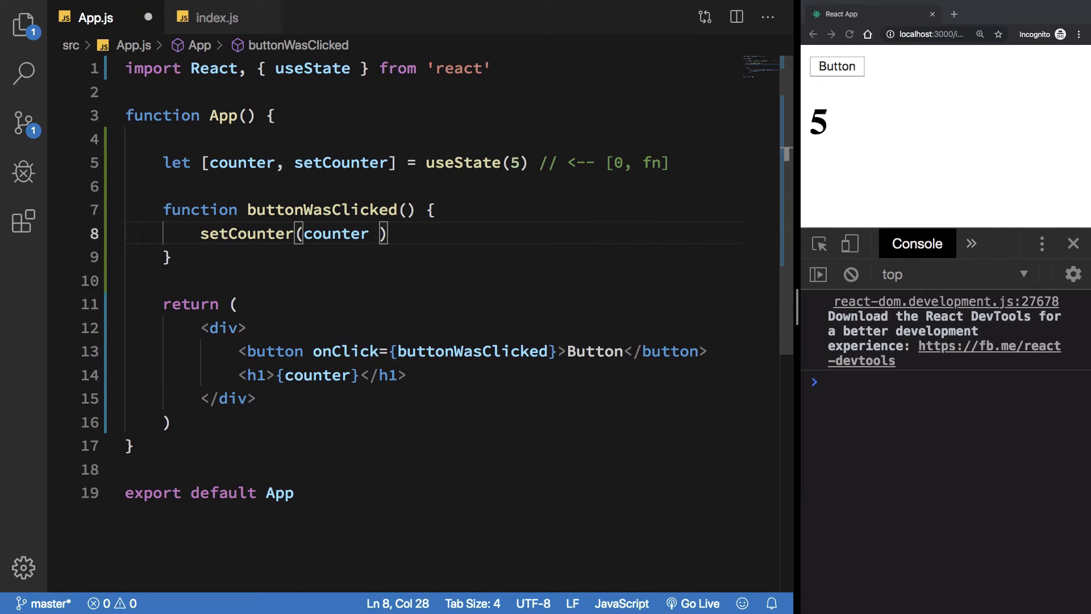
text(+ 1)
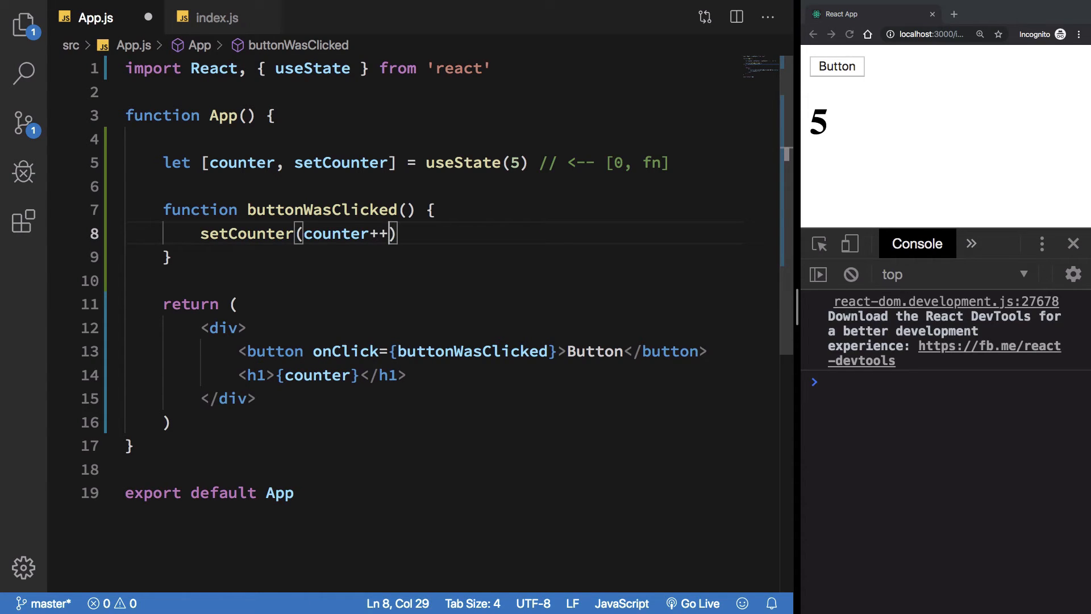
text(+ 1)
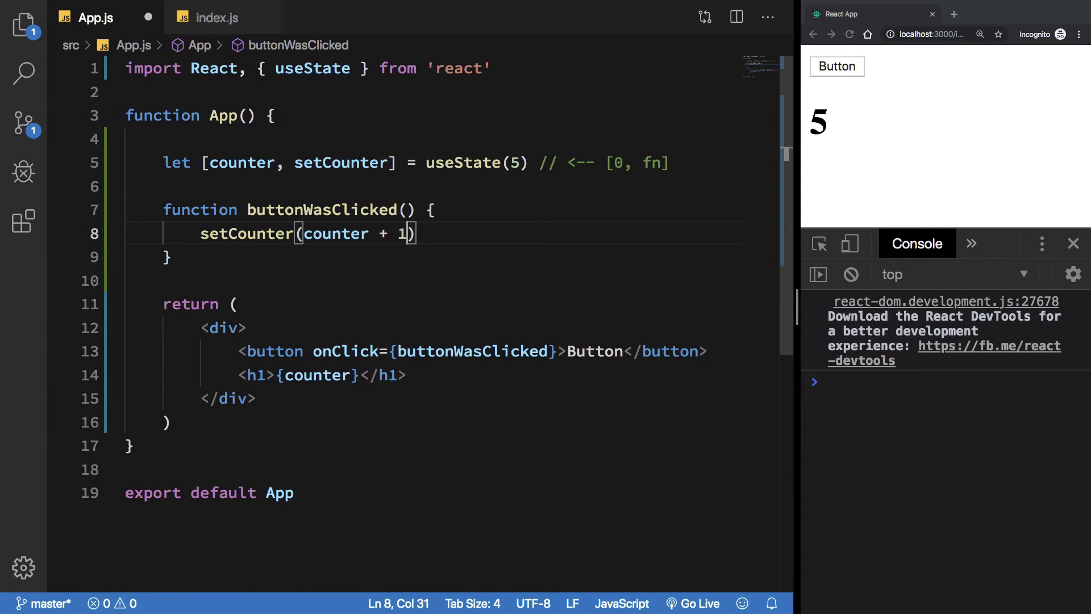
double_click(336, 233)
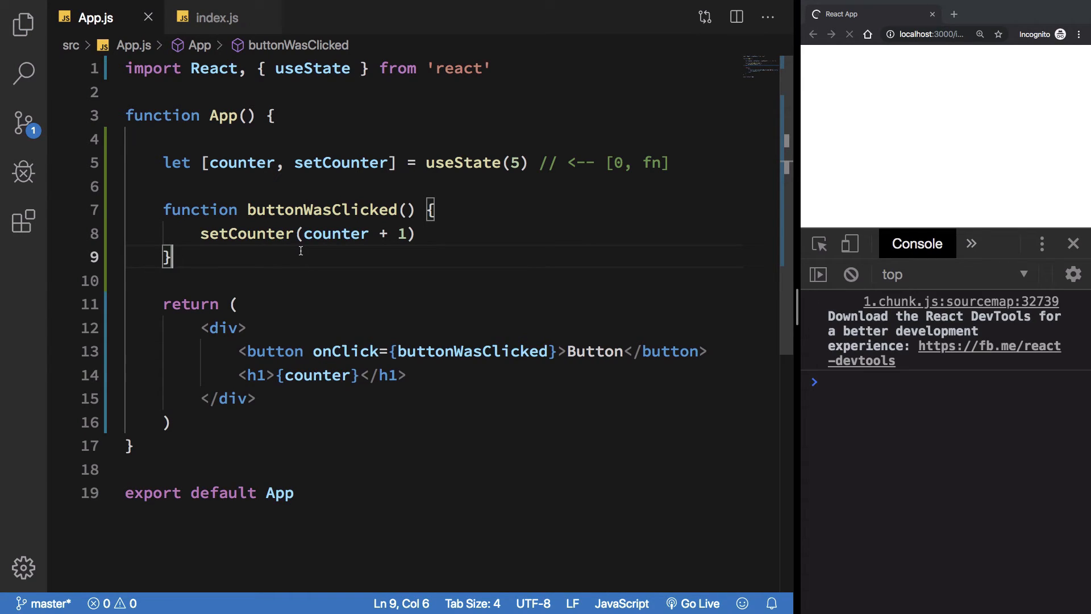
Click Button to raise the counter from 5 to 34, then edit the argument to counter++.
click(836, 66)
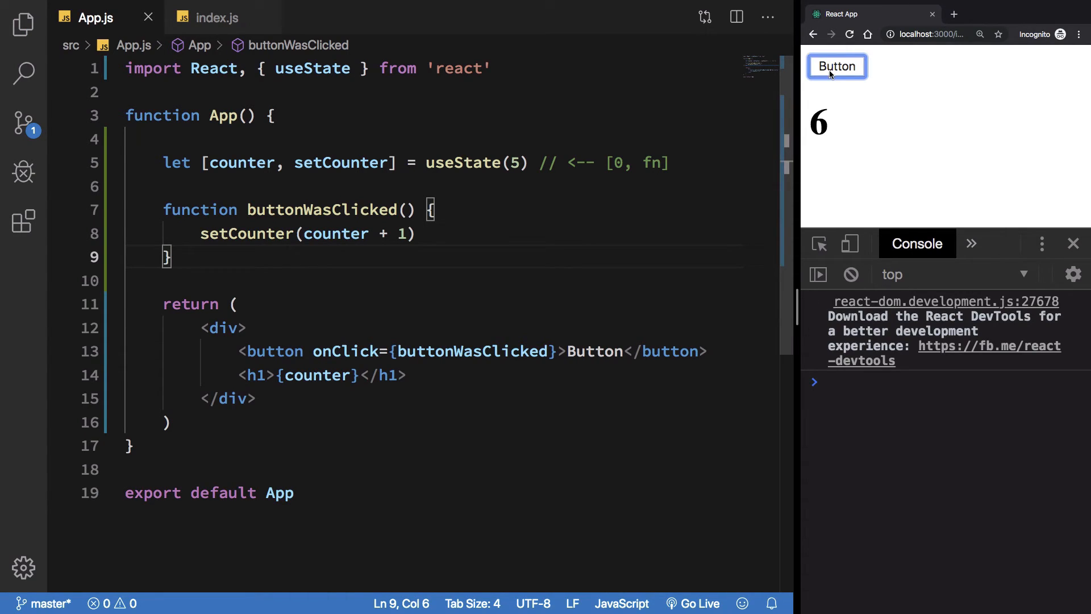
click(836, 66)
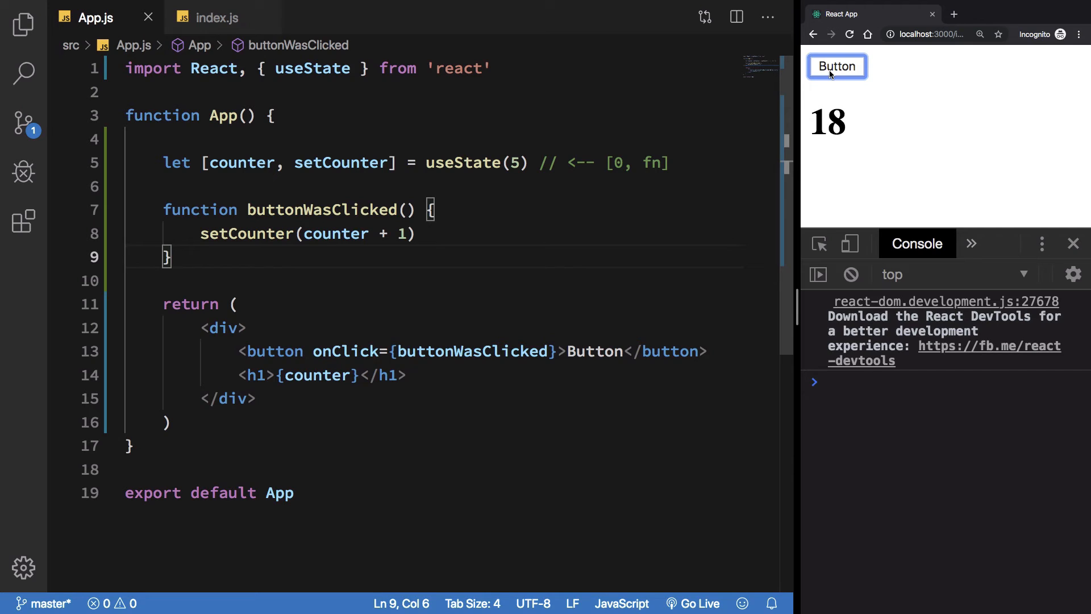
click(836, 66)
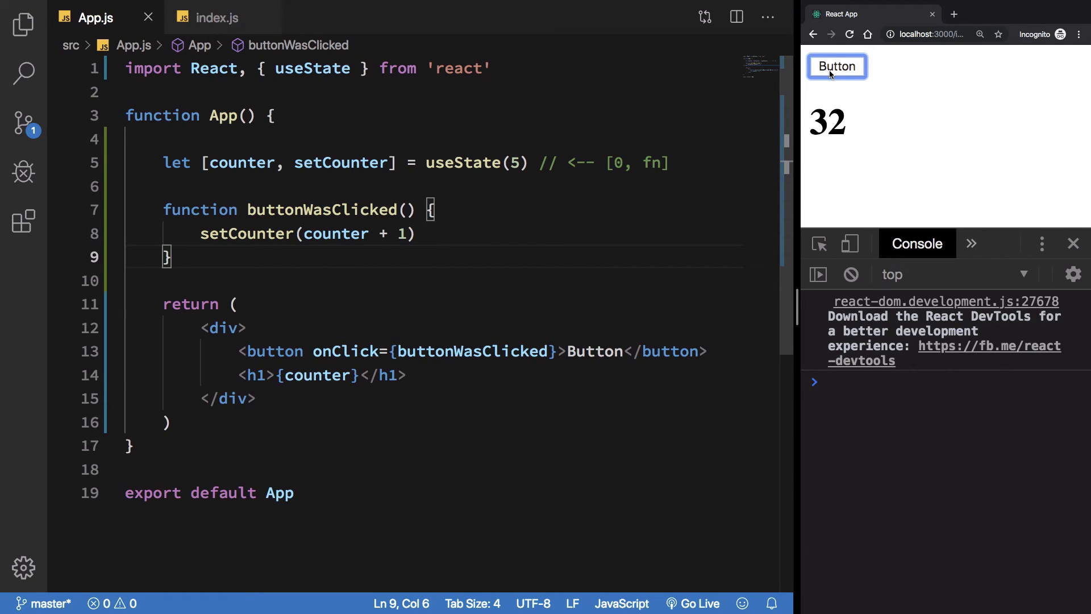
click(836, 66)
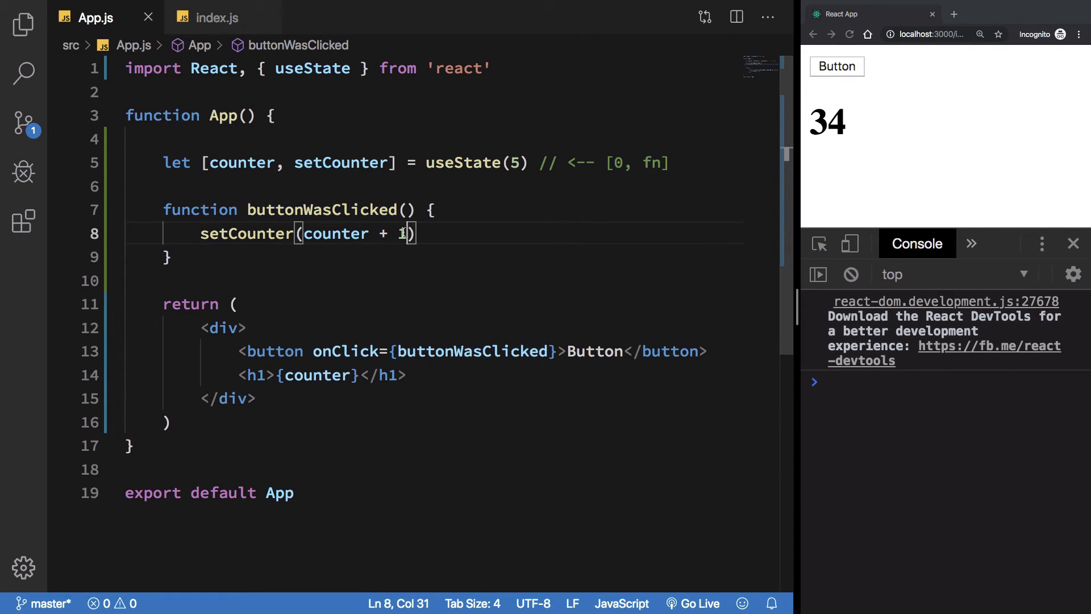
text(++)
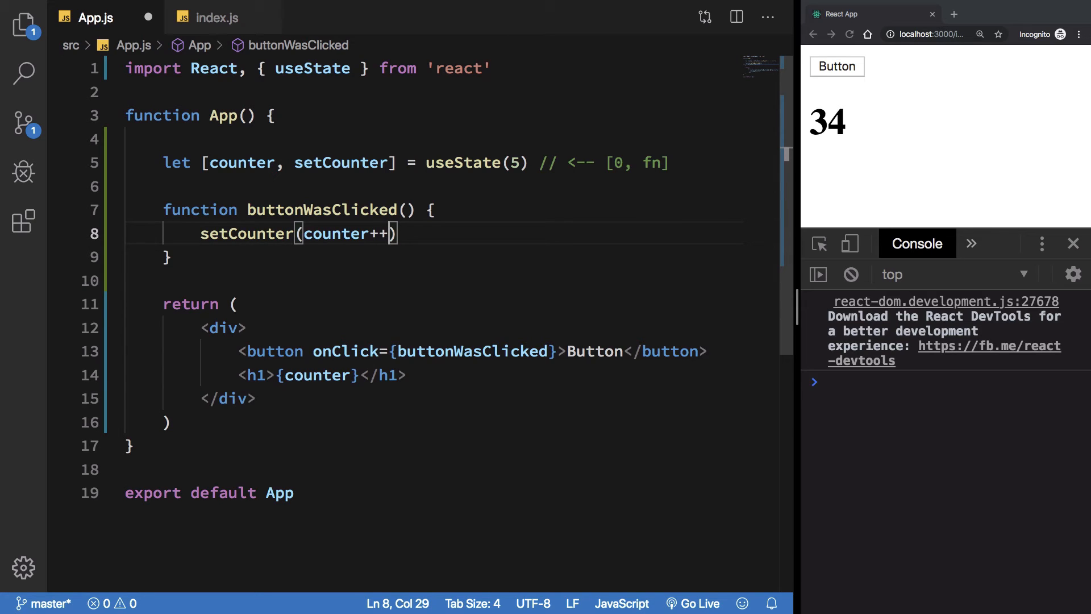
Declare the state with const, restore counter + 1, and increment the reloaded counter.
double_click(177, 162)
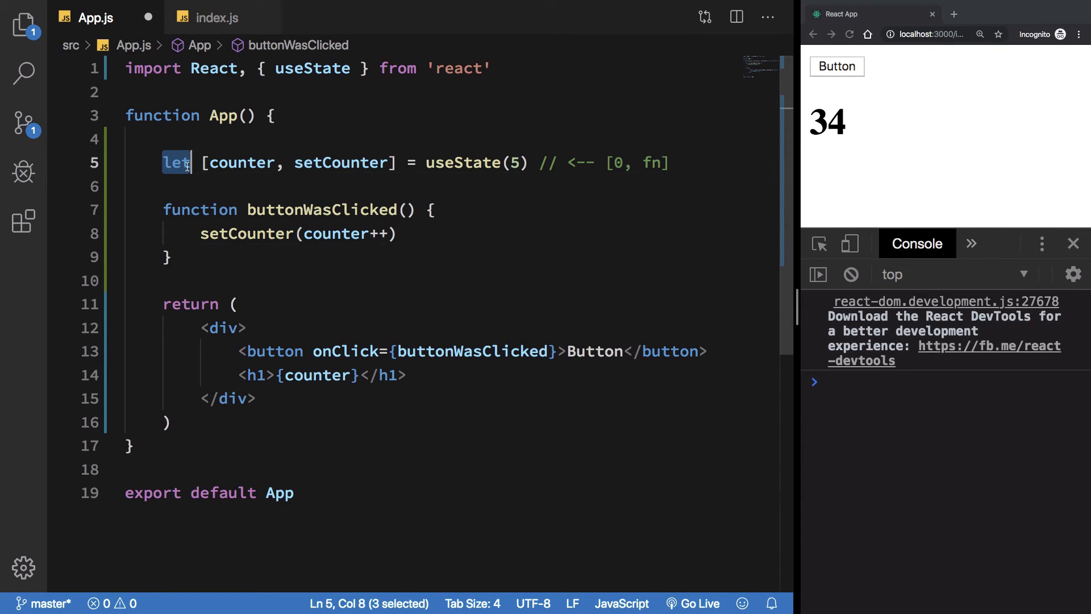
text(const)
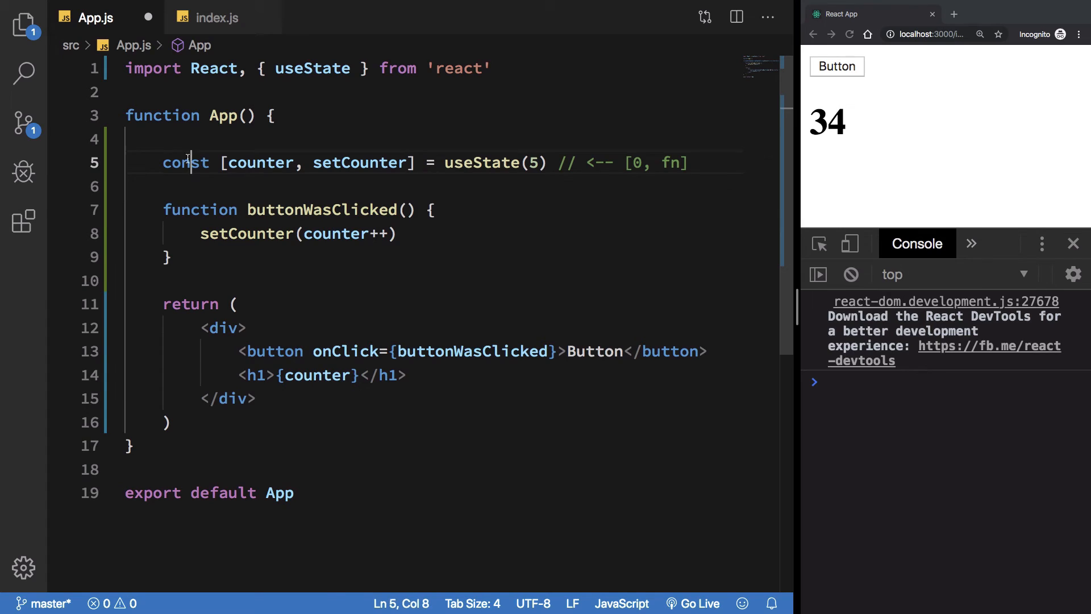
text(let)
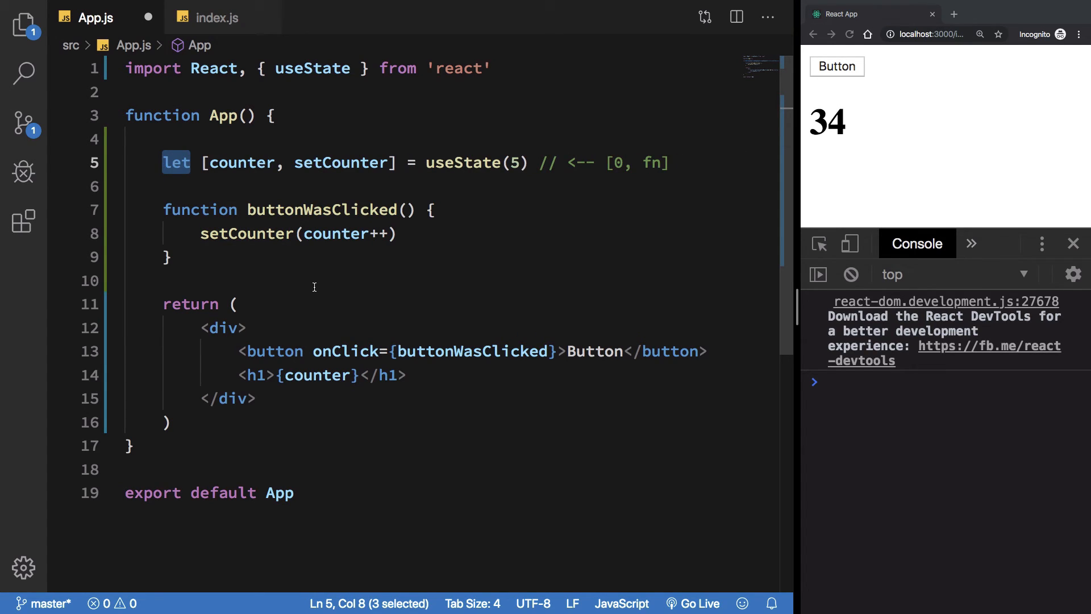
text(cont)
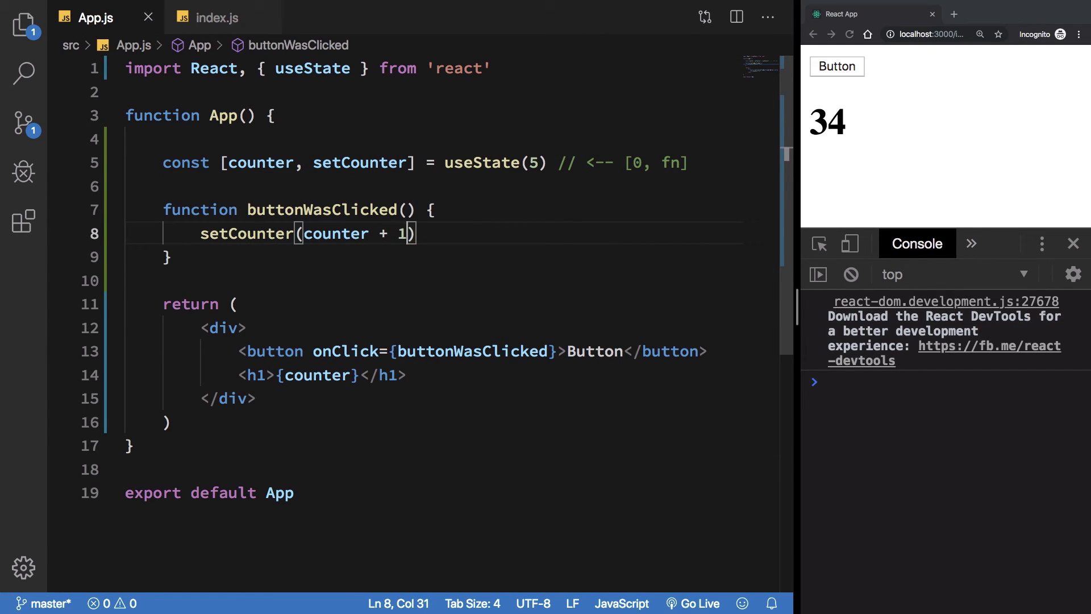
click(849, 34)
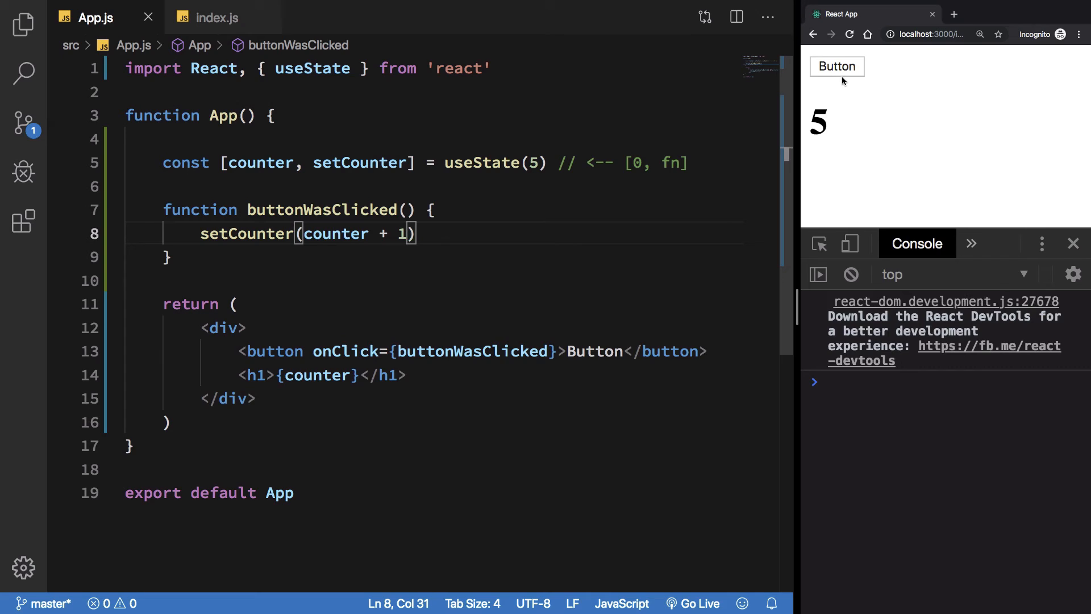
click(837, 66)
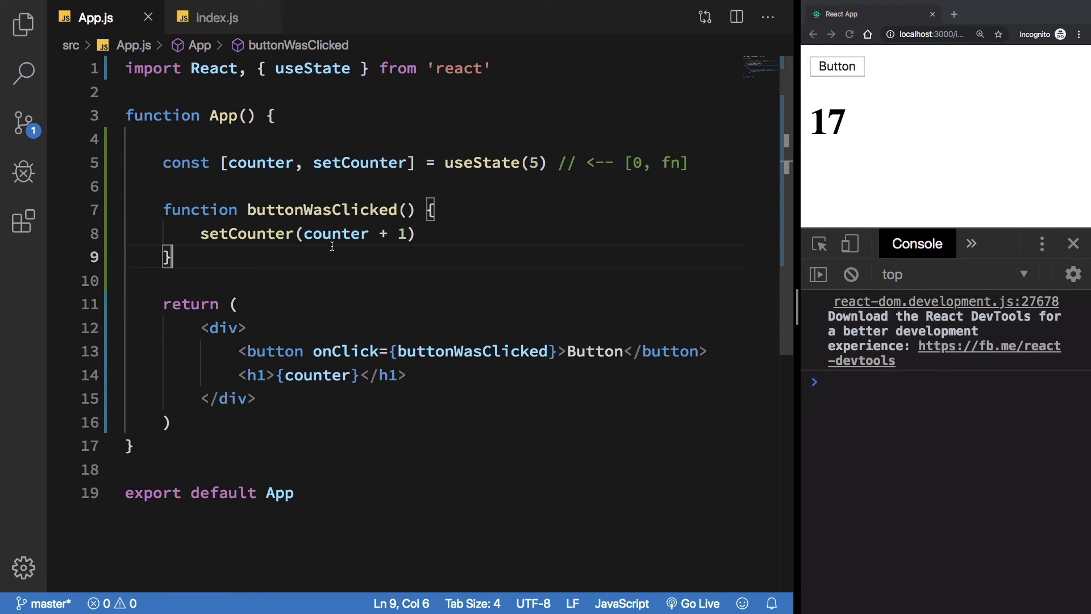
Highlight counter, setCounter, const and the useState call to review the state line.
double_click(259, 162)
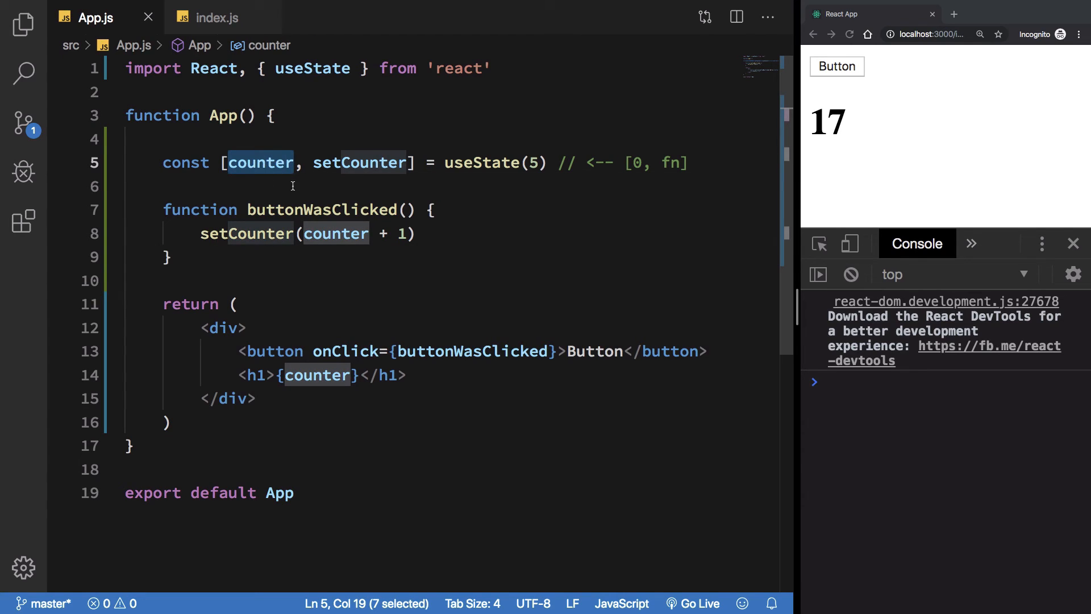
double_click(245, 233)
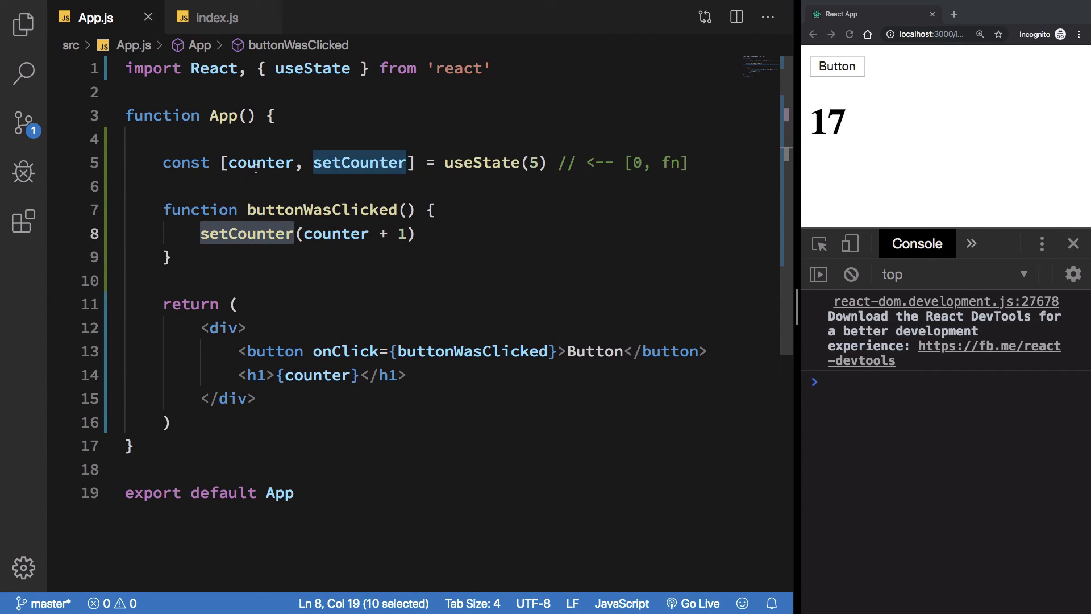
double_click(261, 163)
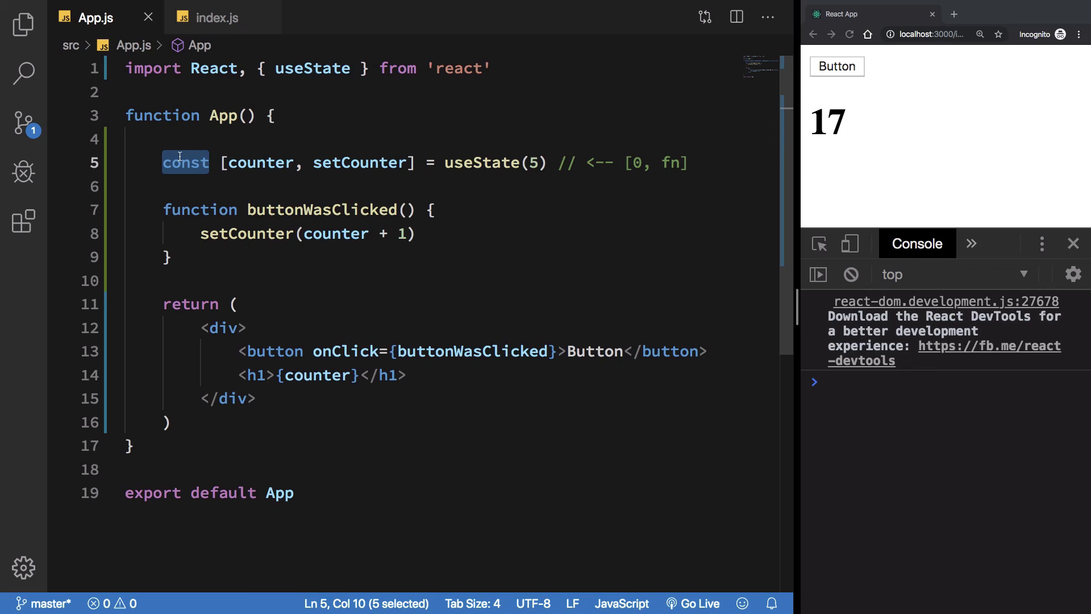
mouse_move(192, 184)
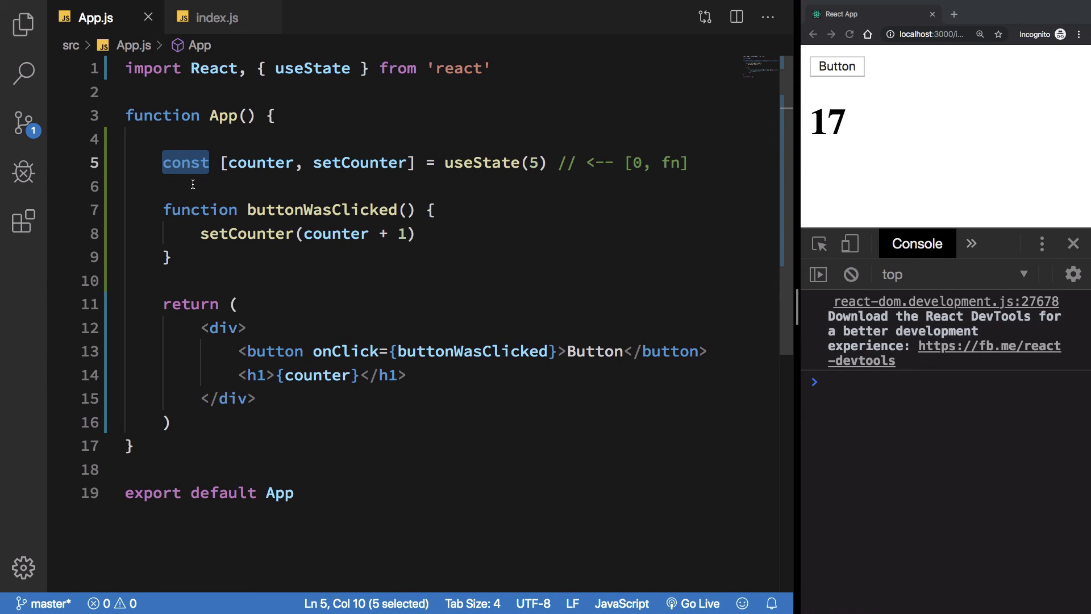
click(453, 163)
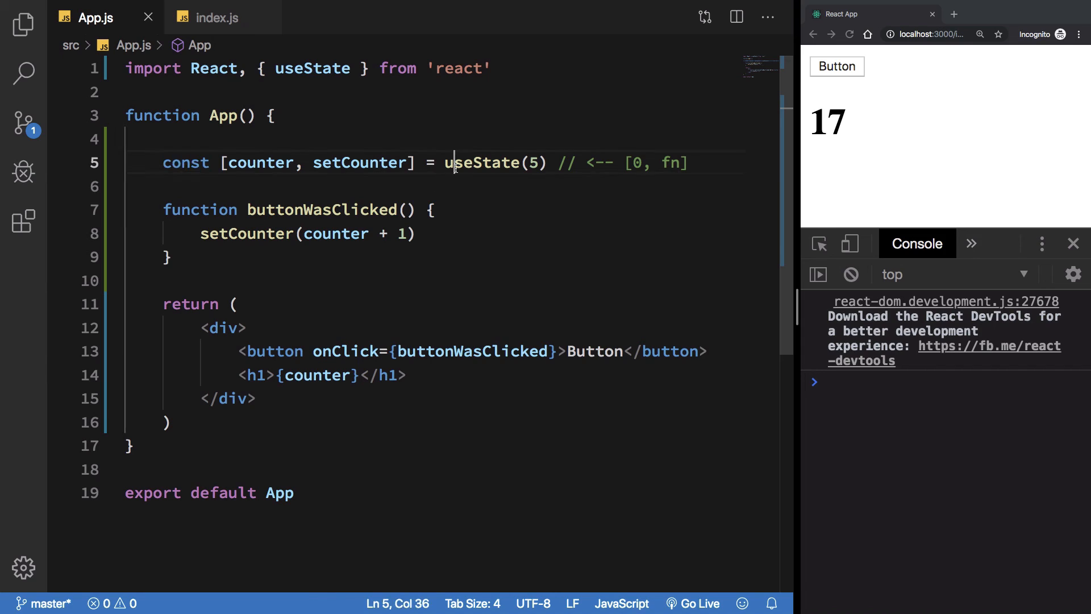
double_click(482, 163)
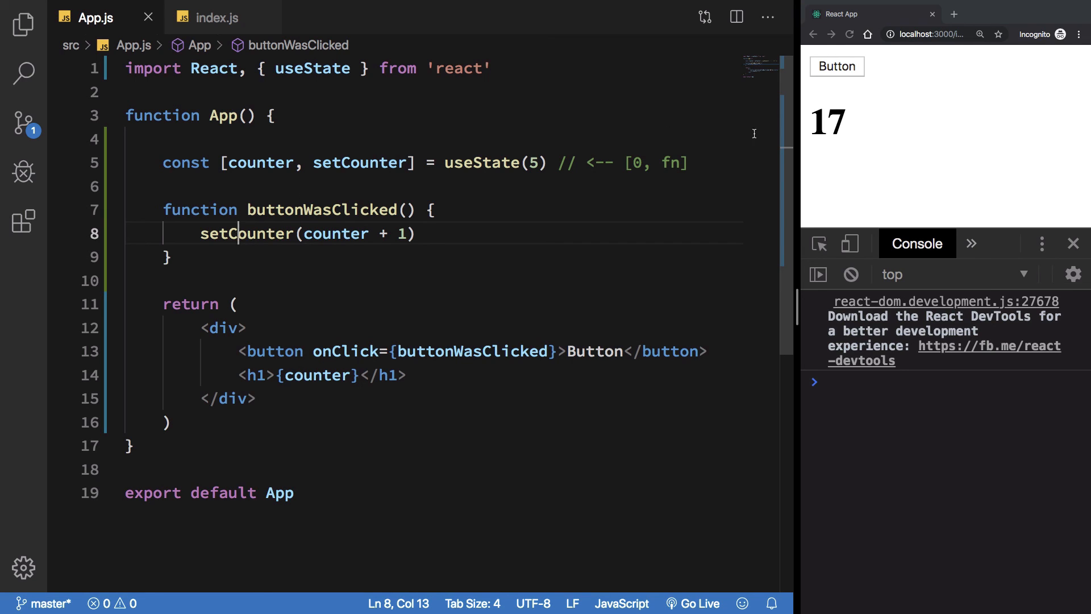
Click Button in the browser to raise the displayed count from 17 to 25.
click(836, 66)
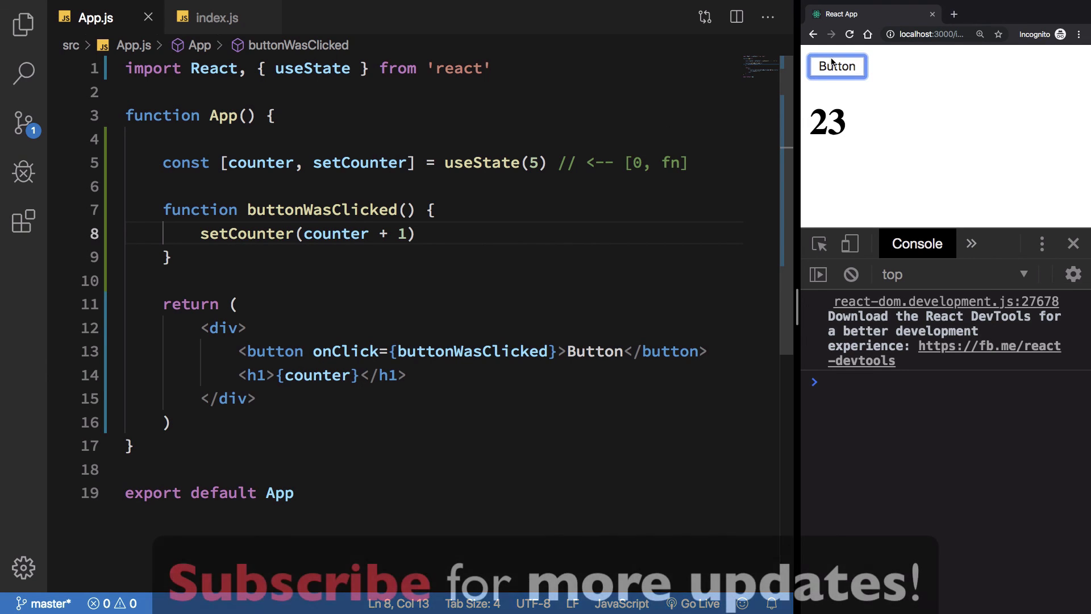
click(836, 65)
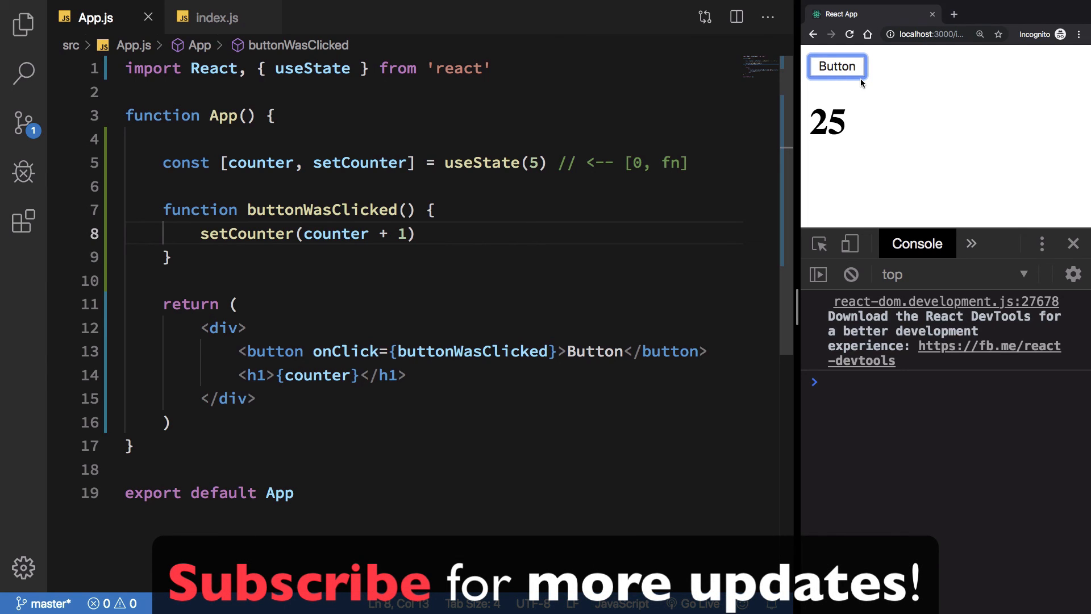